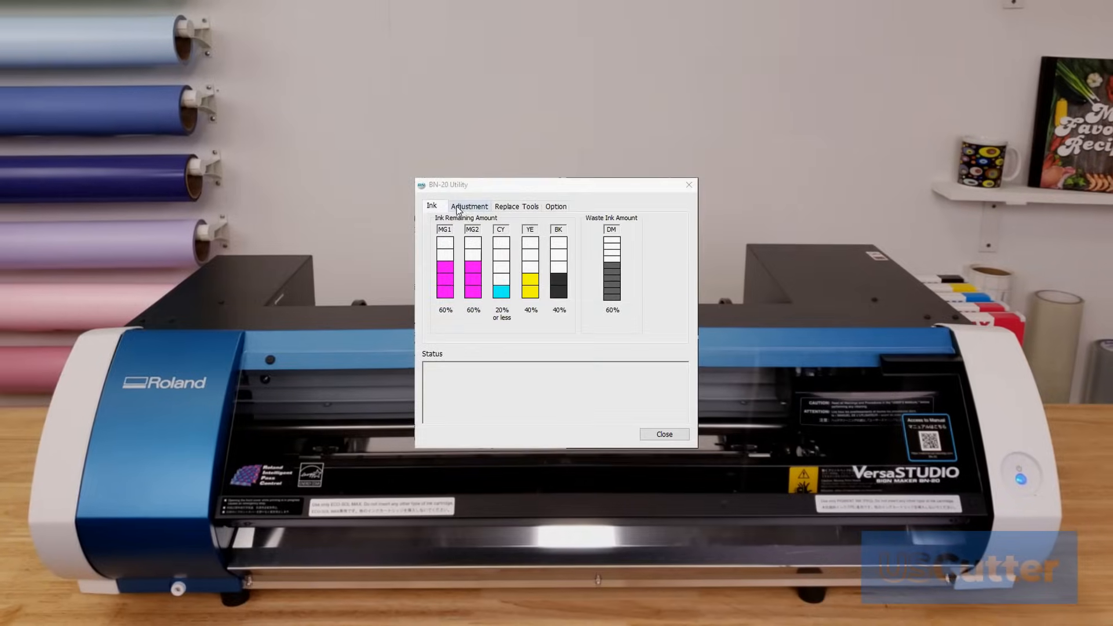
Step: View the BN-20 printer's adjustment and cleaning functions after checking ink levels
click(468, 206)
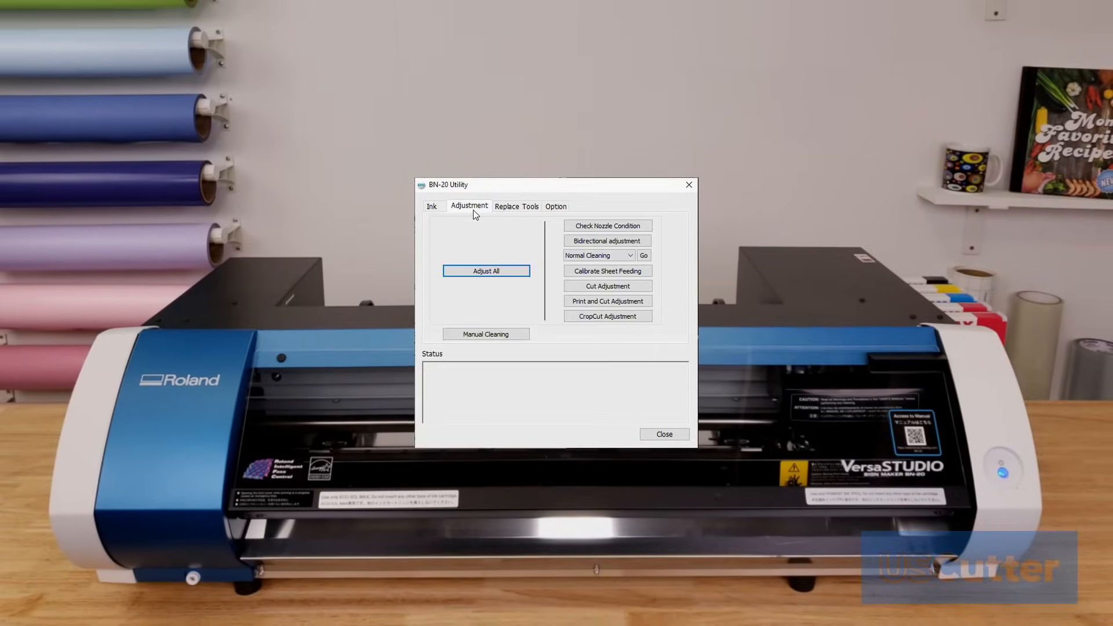
click(663, 433)
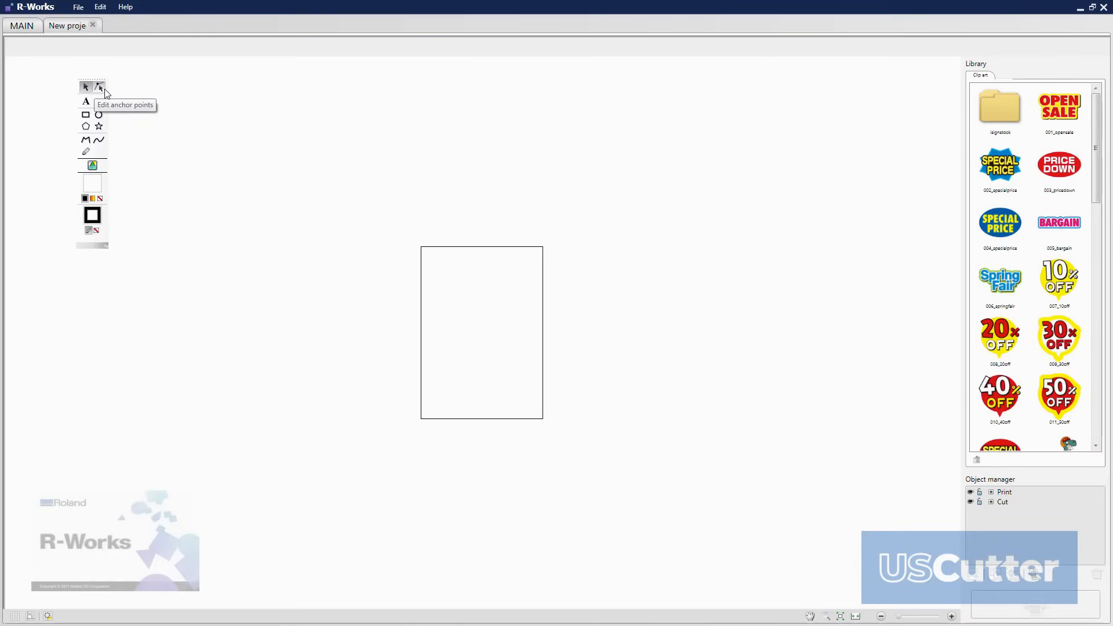
mouse_move(84, 102)
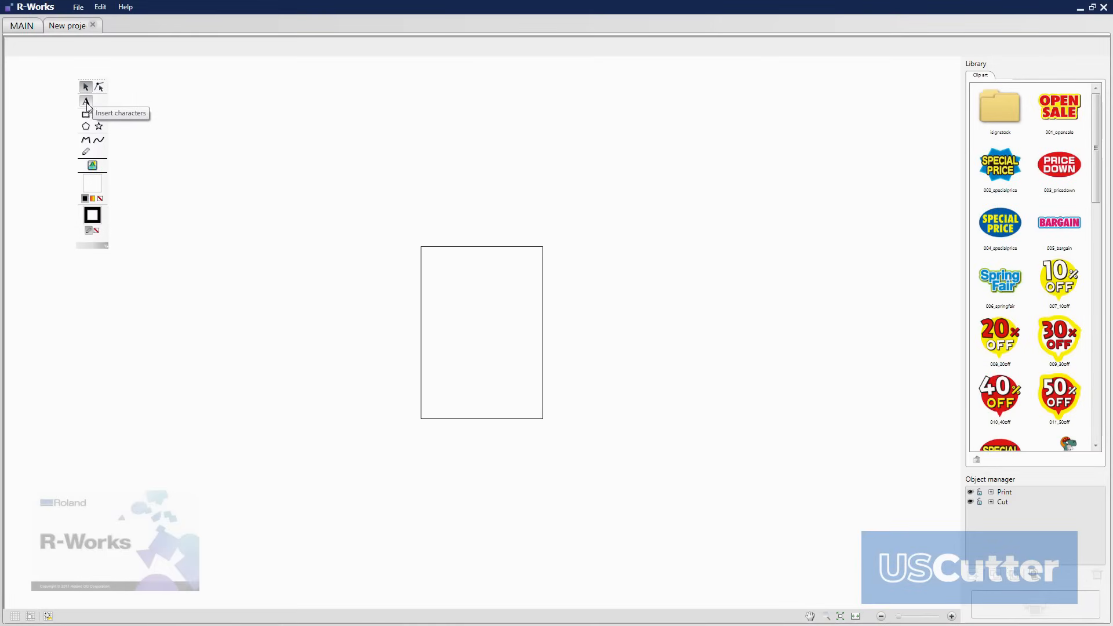
mouse_move(99, 116)
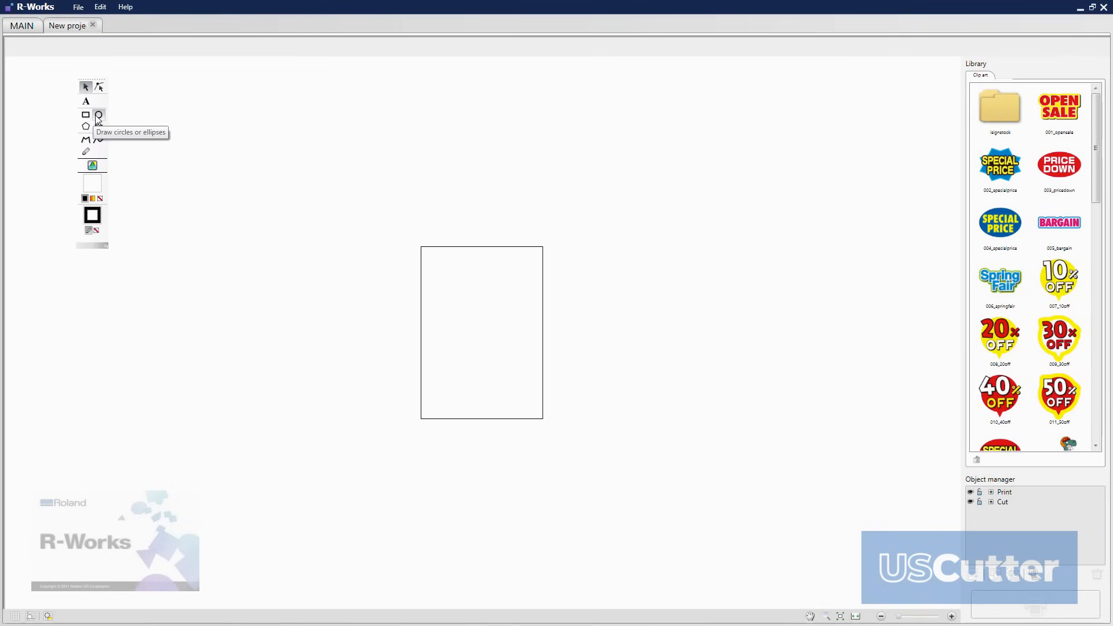
mouse_move(86, 126)
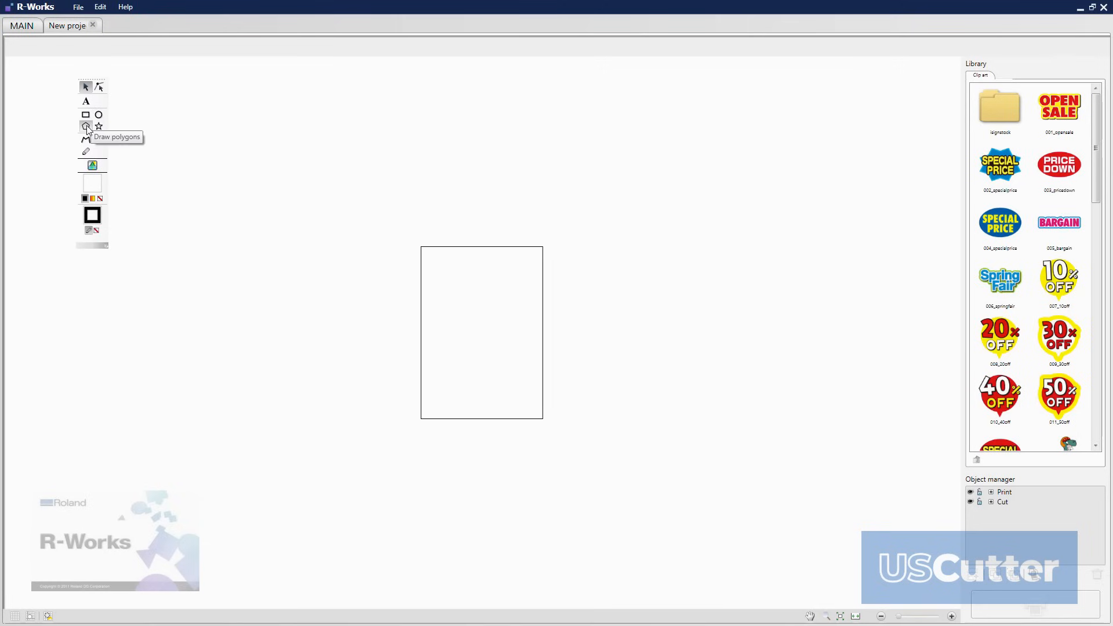
mouse_move(91, 140)
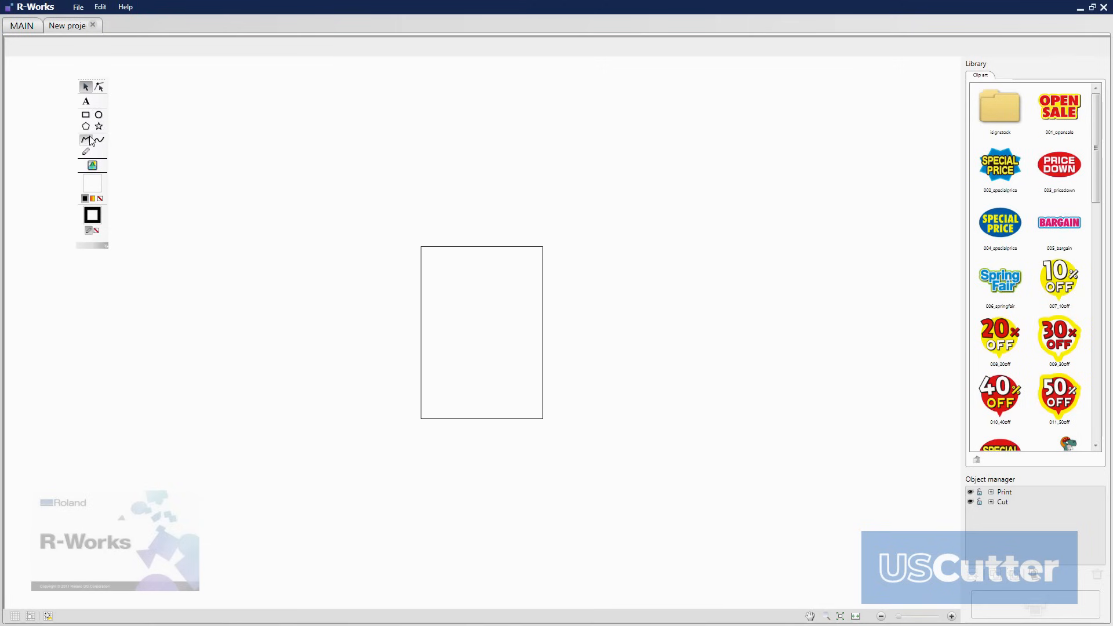
mouse_move(98, 139)
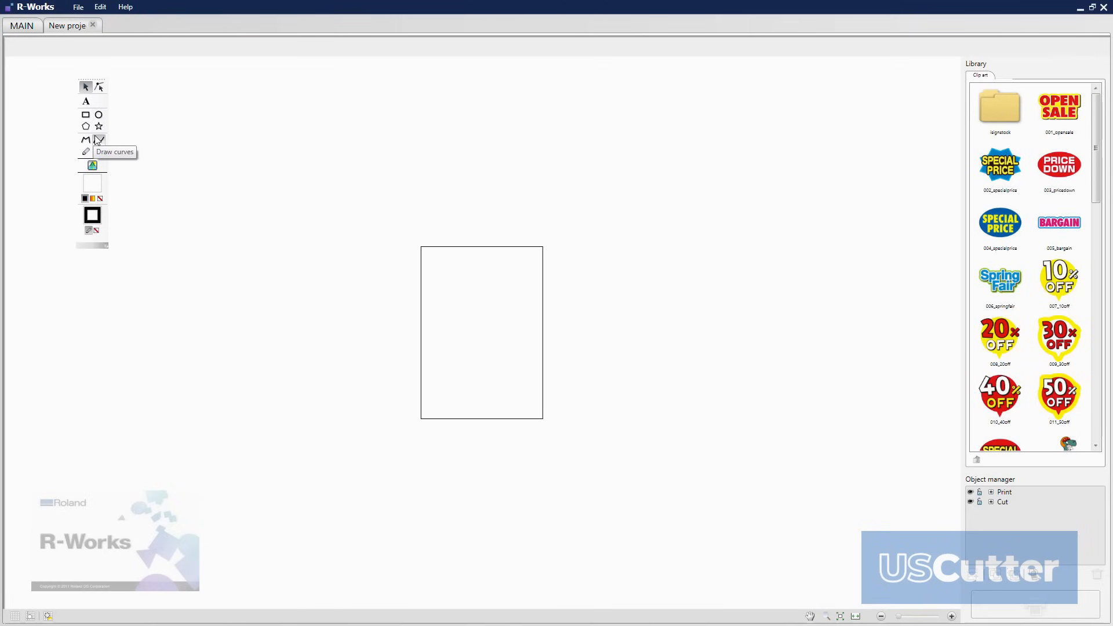
mouse_move(85, 152)
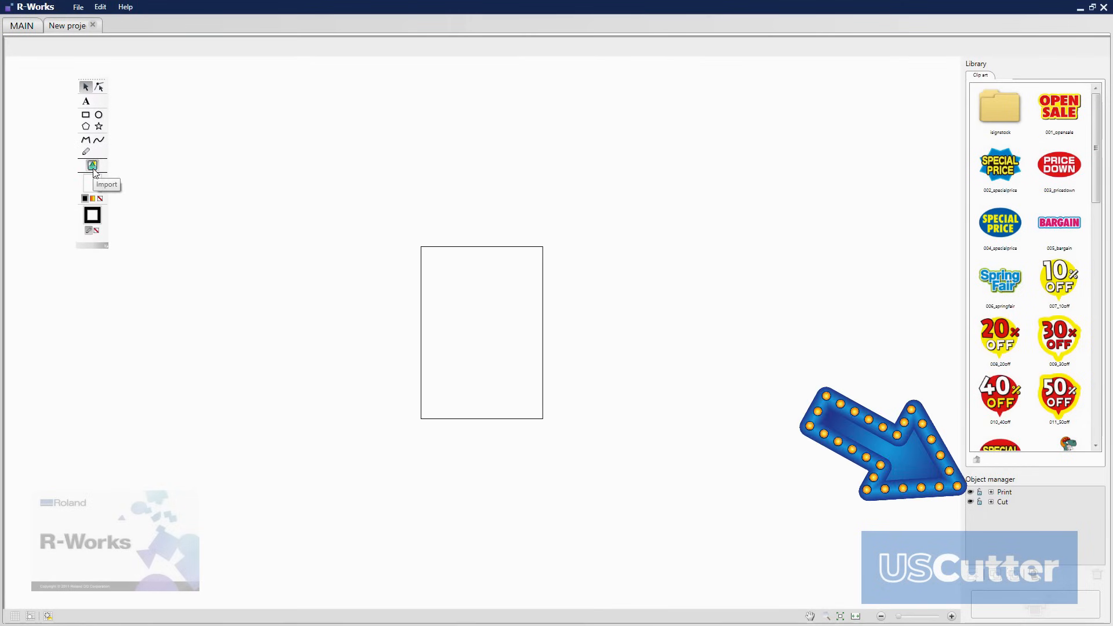
mouse_move(92, 197)
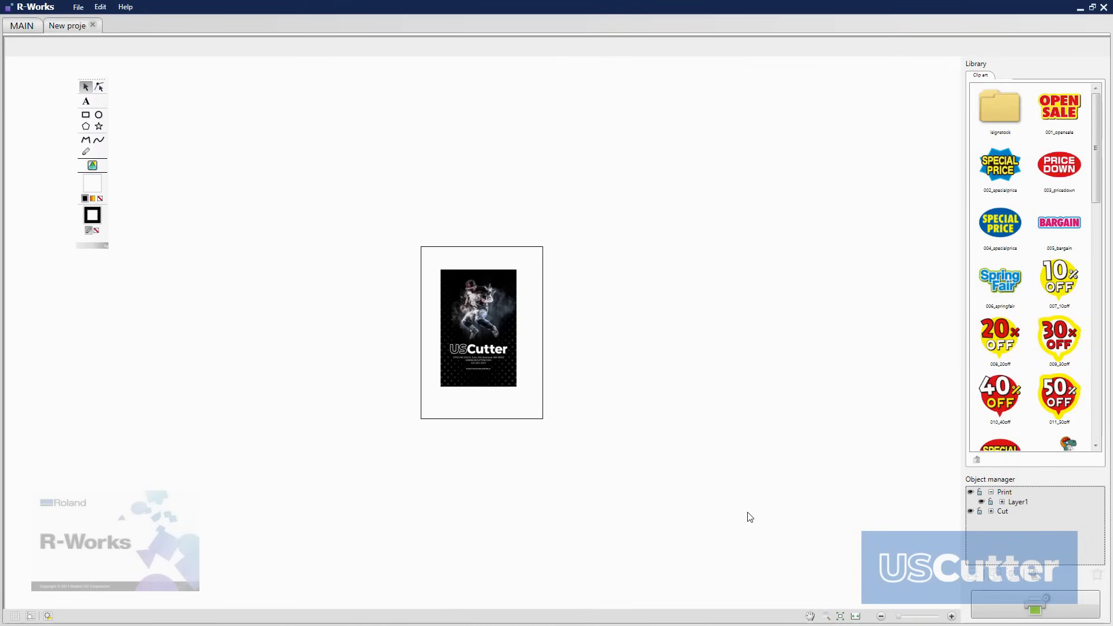
Step: Work on the Cut layer with the rectangle tool to outline the poster
click(1002, 511)
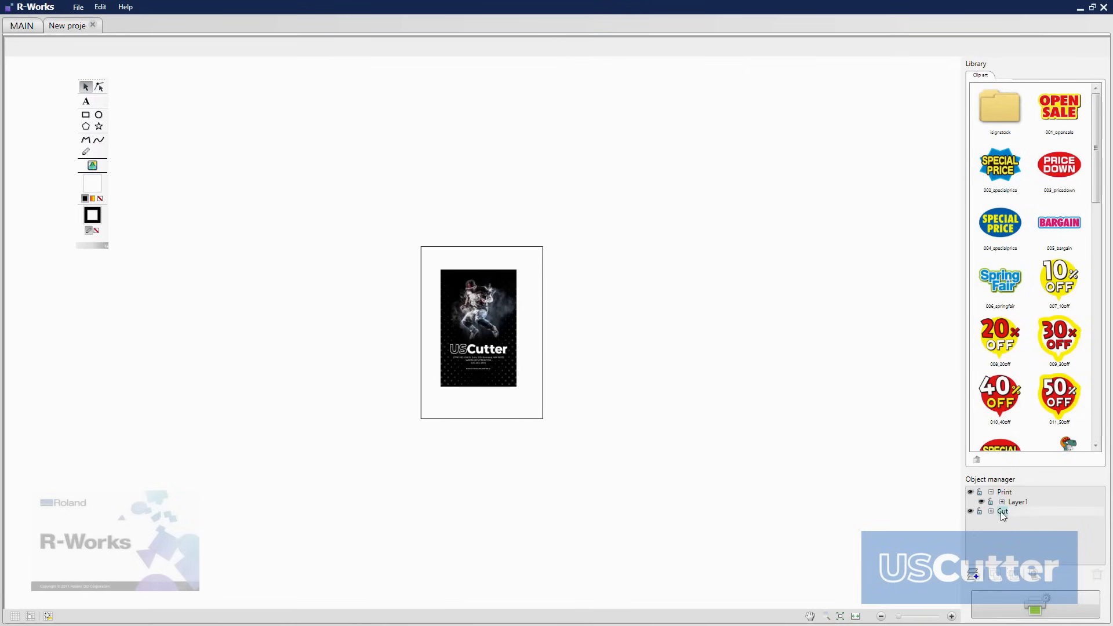
mouse_move(85, 115)
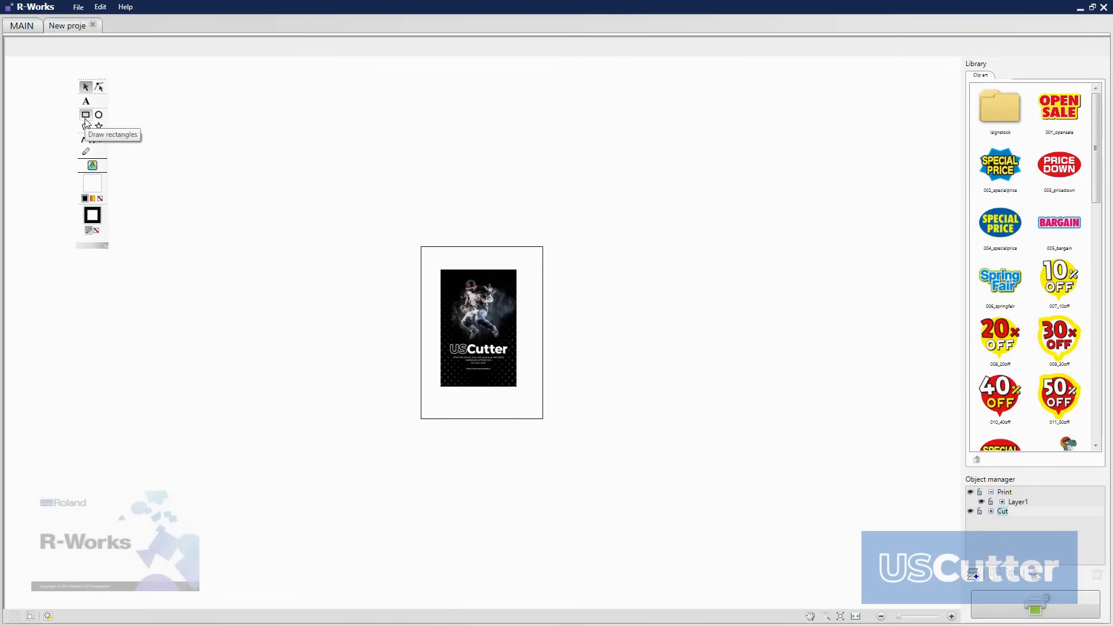
click(84, 115)
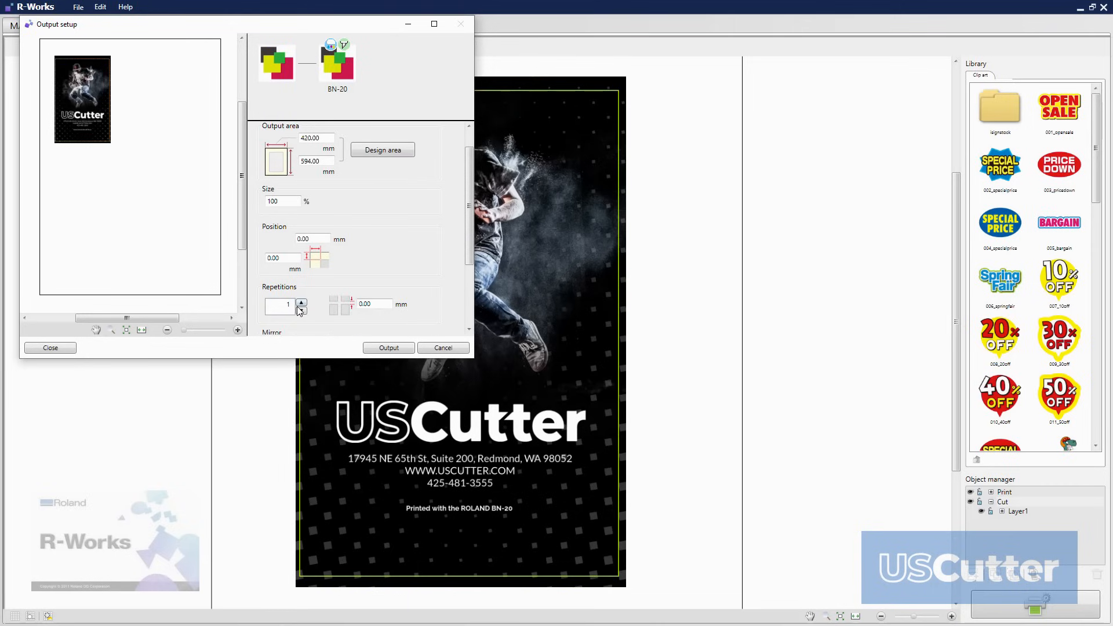
Step: Set repetitions to 2 and media type to Generic Heat Transfer
click(302, 301)
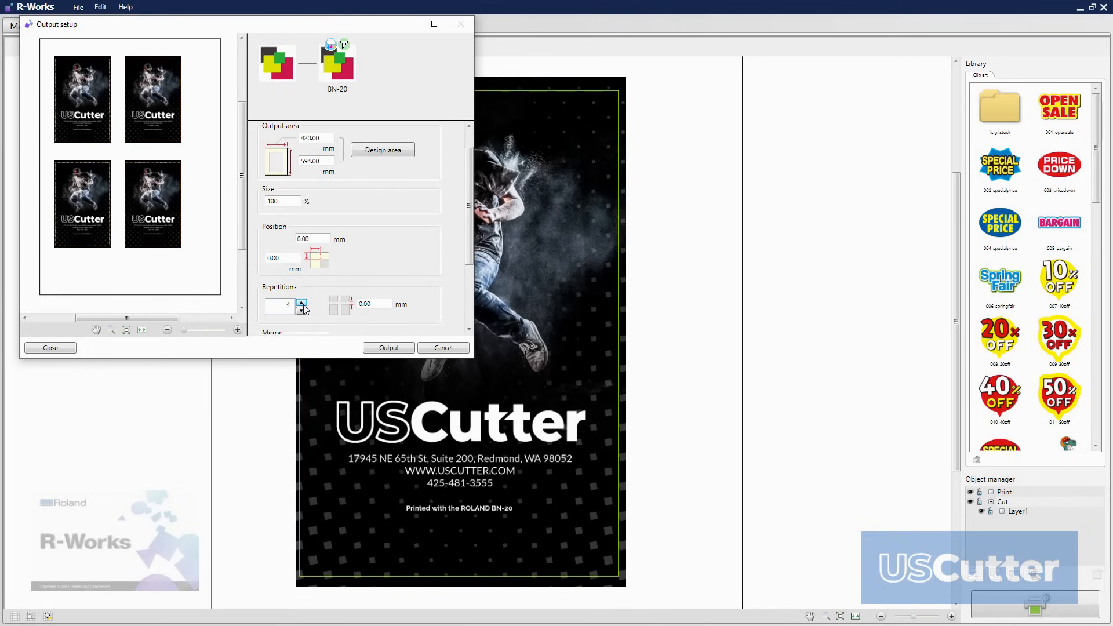
click(302, 309)
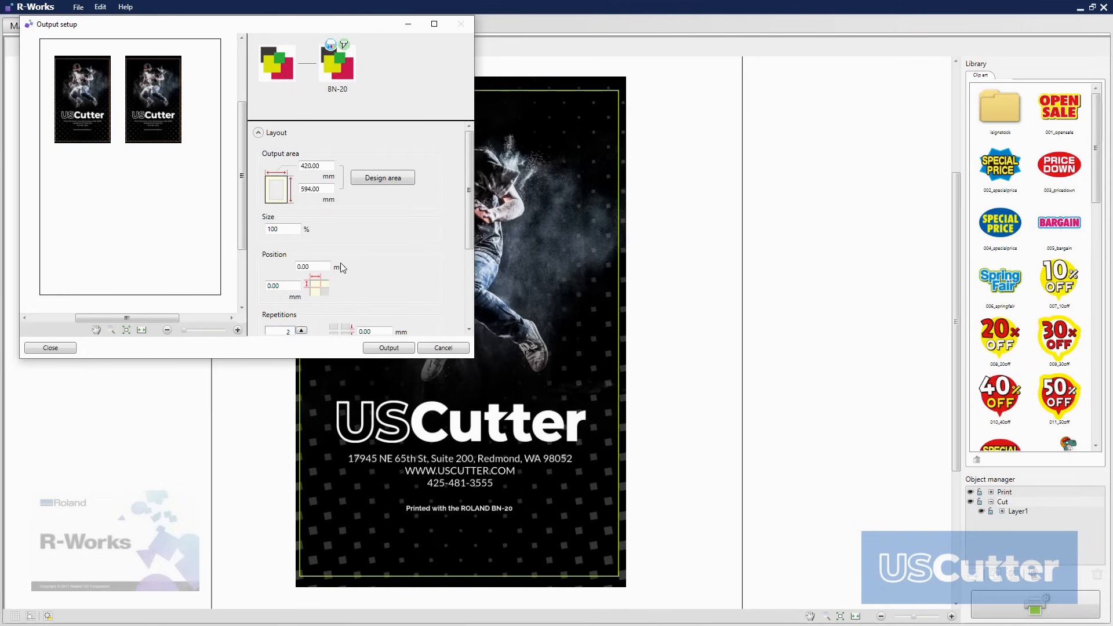
click(258, 272)
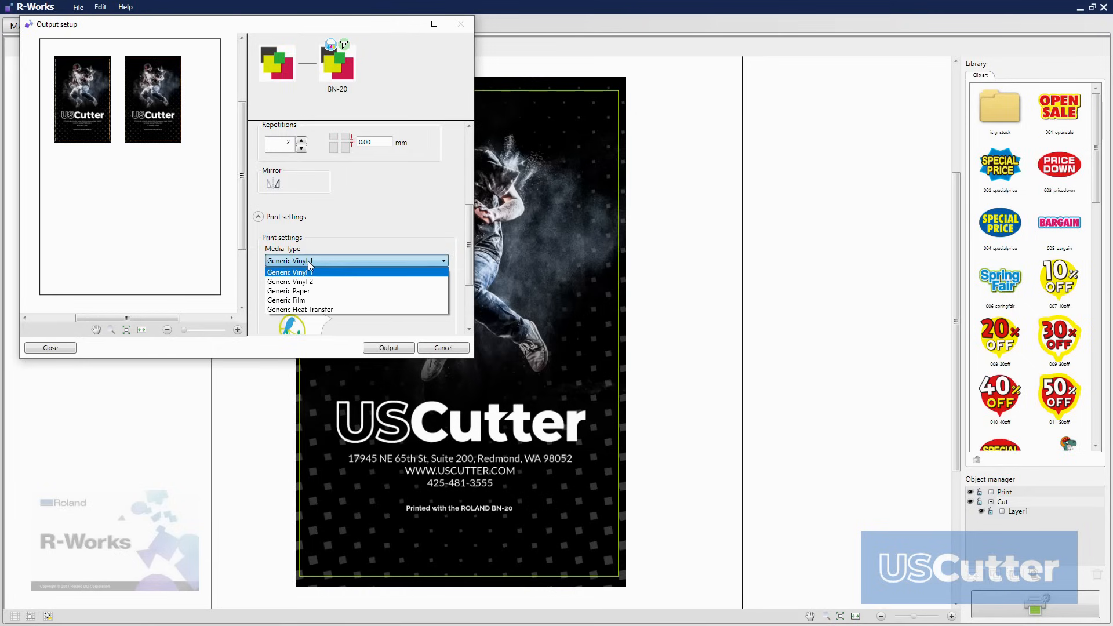
click(299, 309)
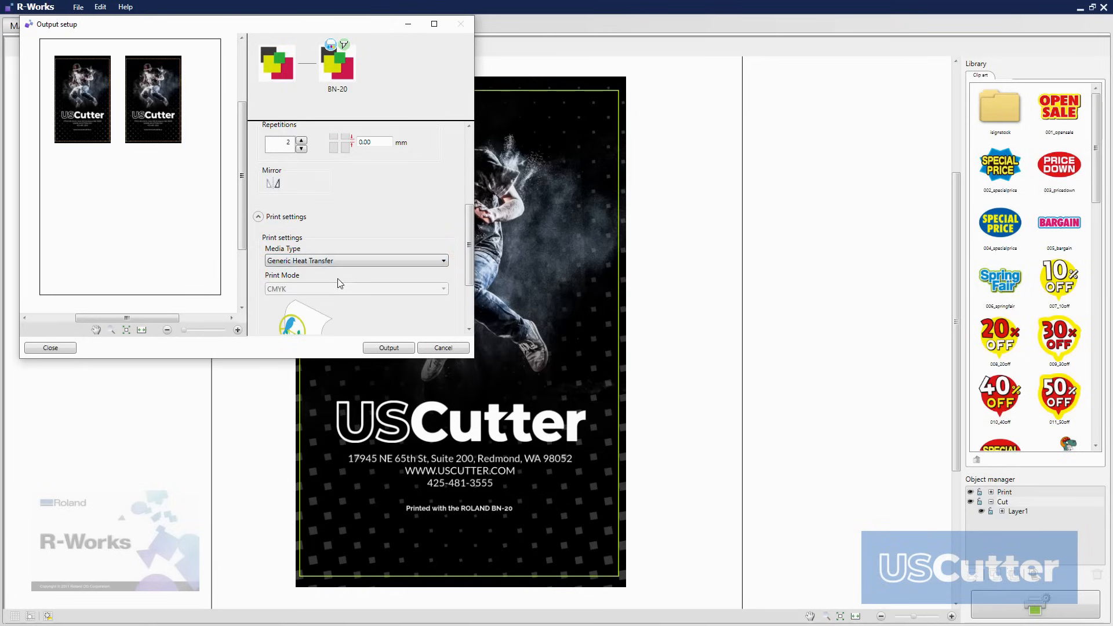
Step: Choose a drying time after printing in the output setup
scroll(down, 3)
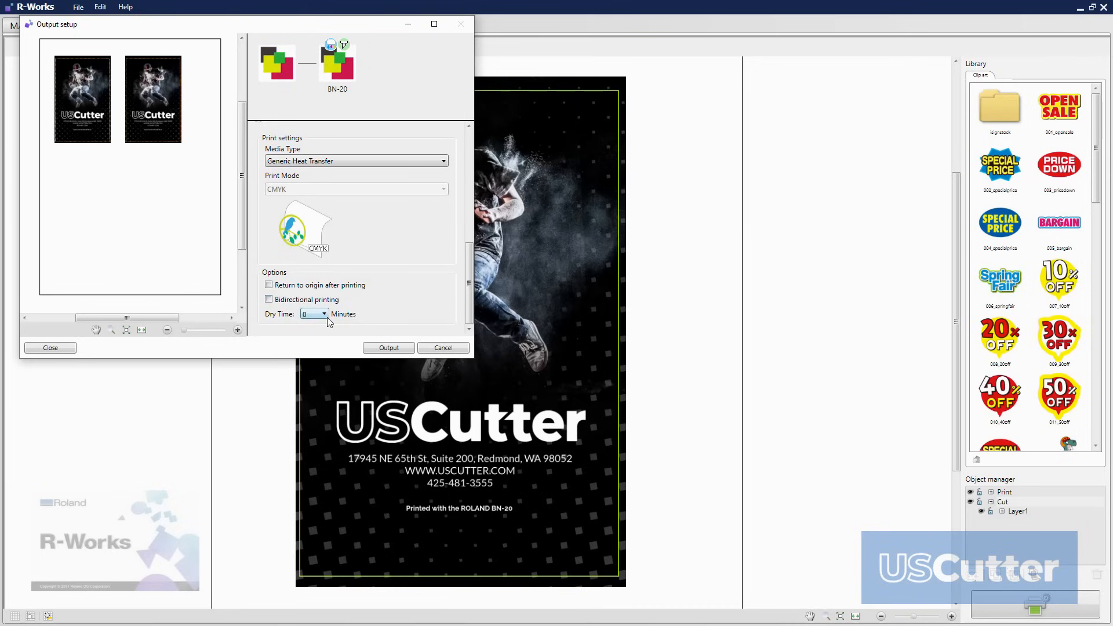
click(324, 315)
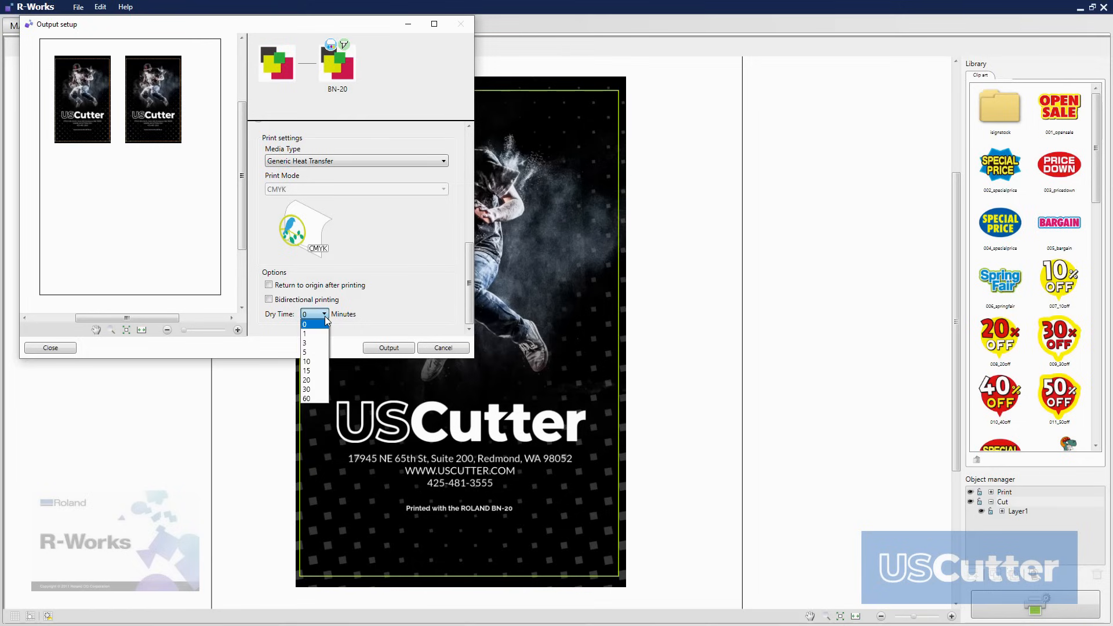
click(304, 323)
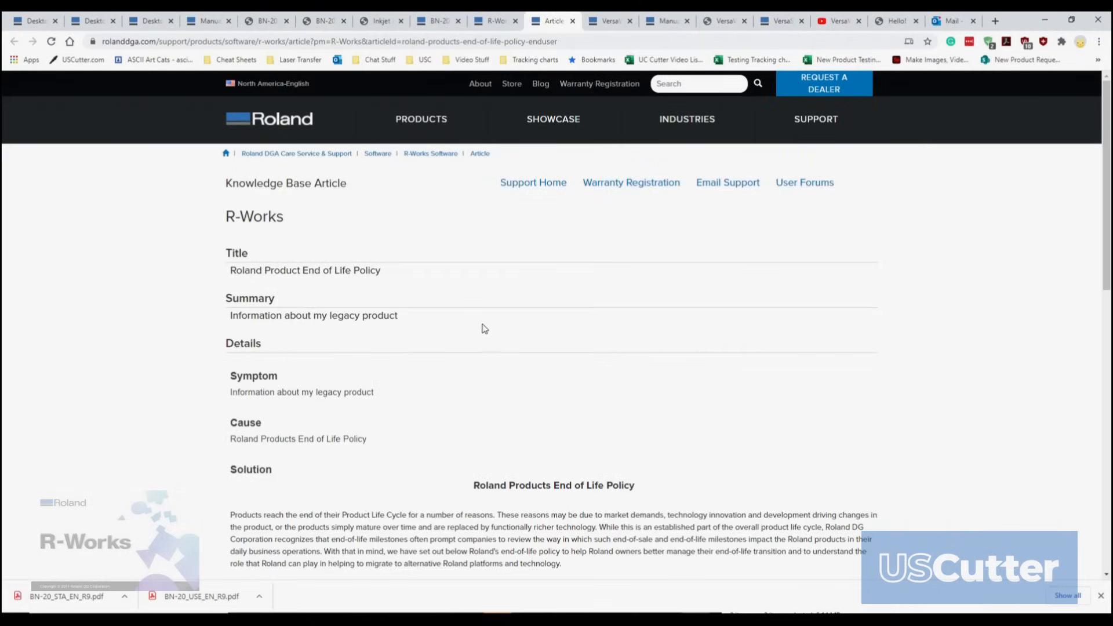
Step: Scroll through Roland's R-Works End of Life Policy article
scroll(down, 3)
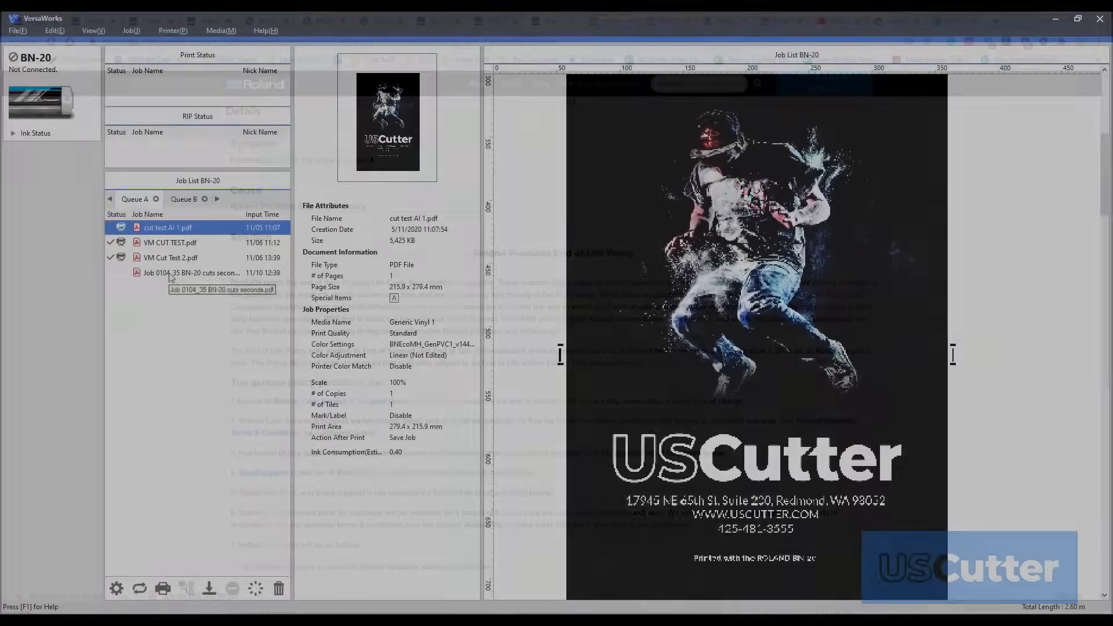
Step: Open the sticker sheet job's settings and view its print quality options
click(191, 273)
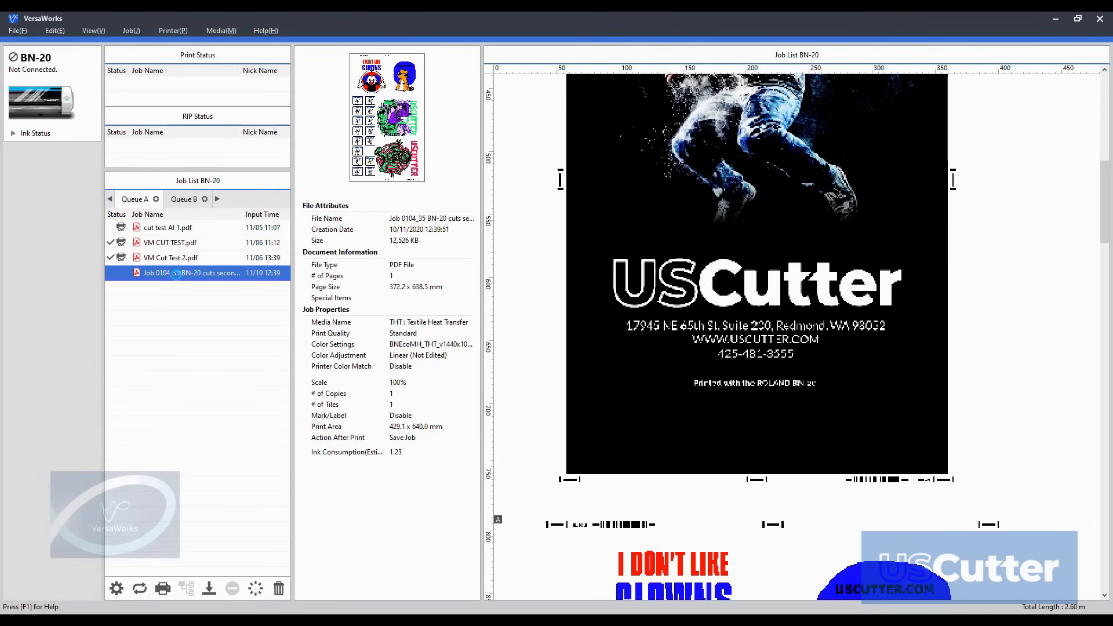
double_click(191, 274)
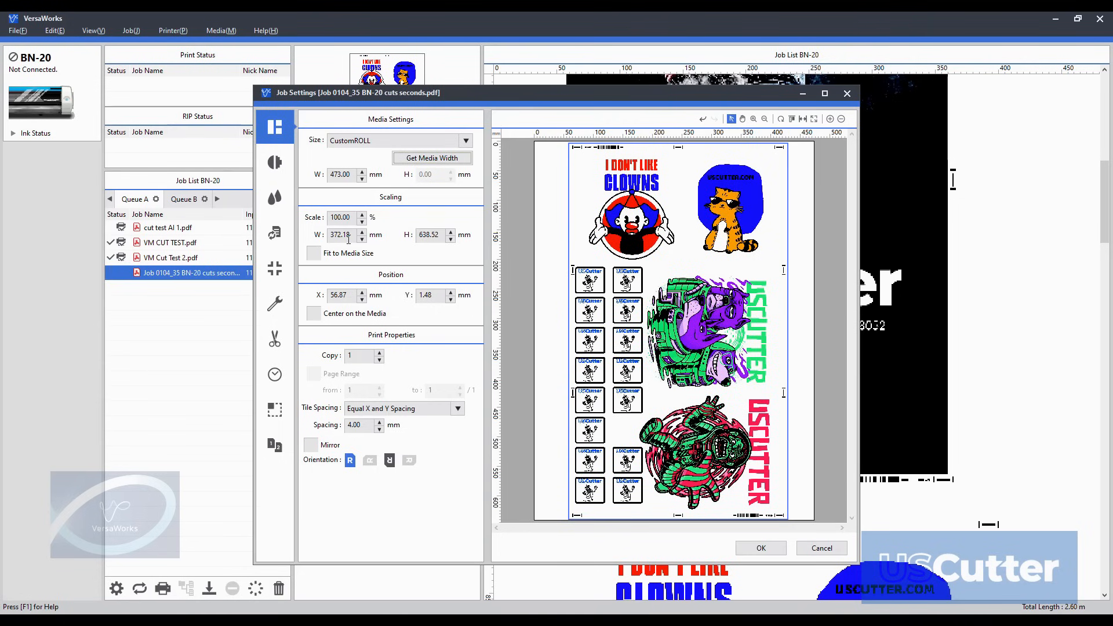
click(275, 162)
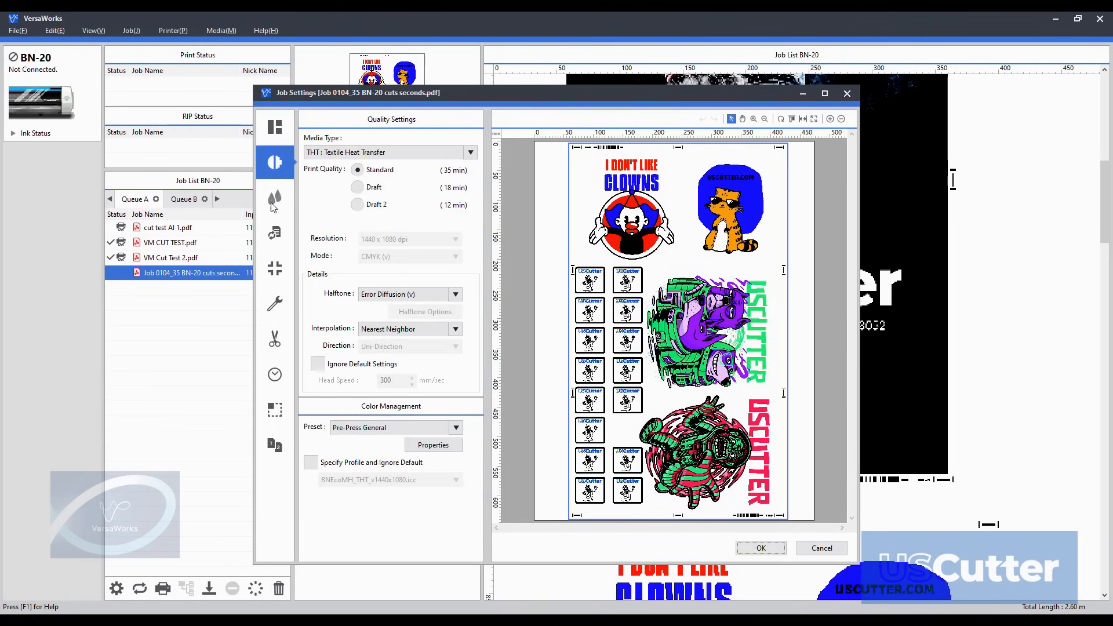
mouse_move(344, 155)
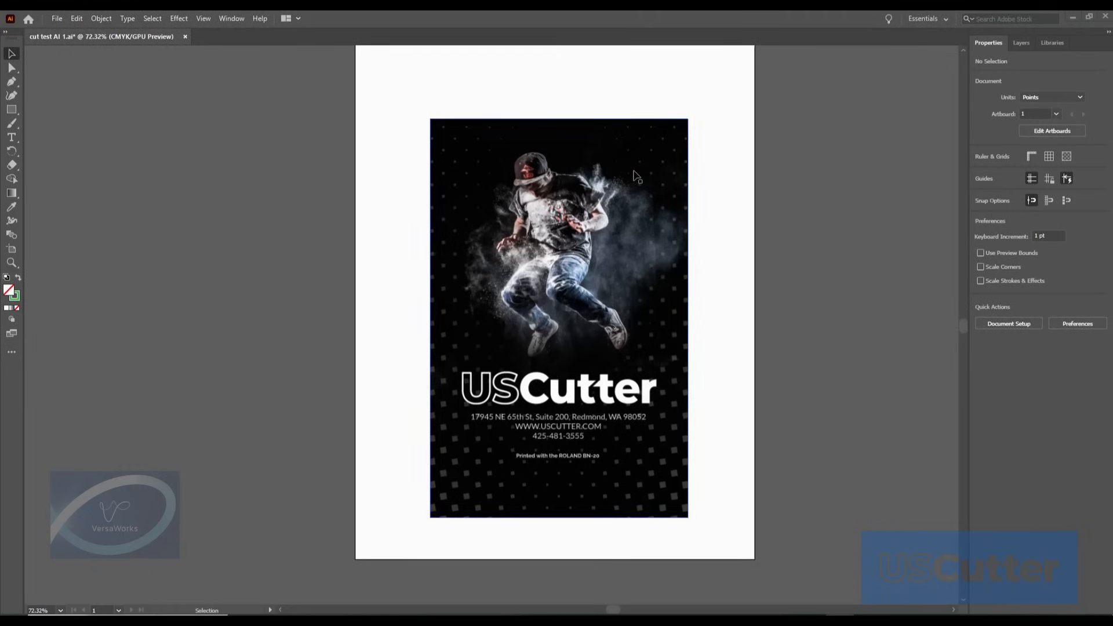
mouse_move(865, 157)
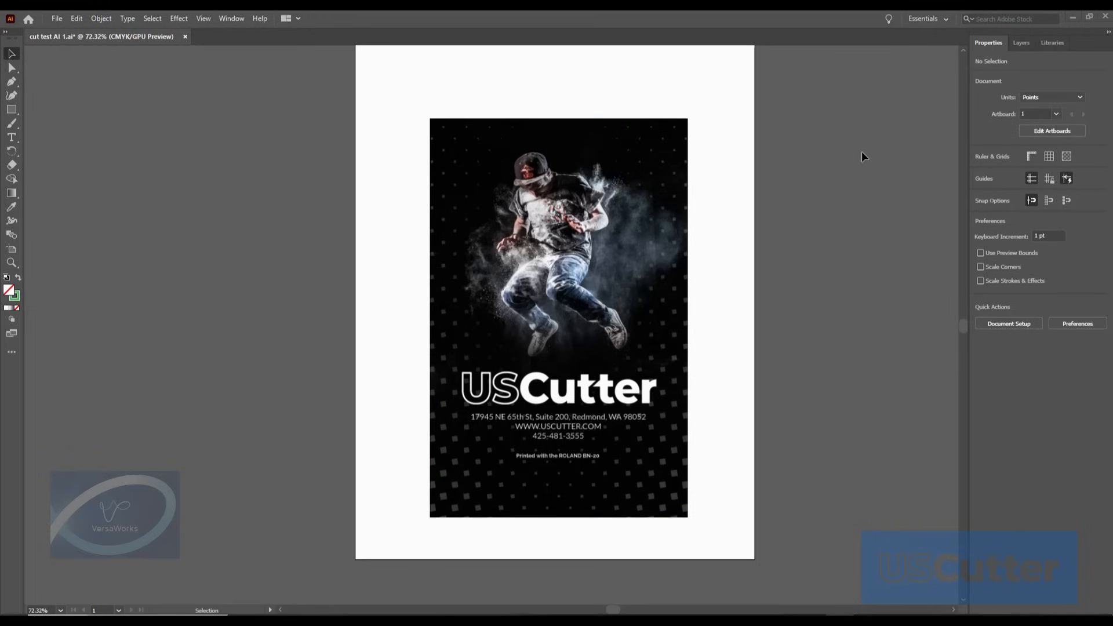
Step: Draw a rectangle just inside the poster edges and set its fill to None
click(12, 110)
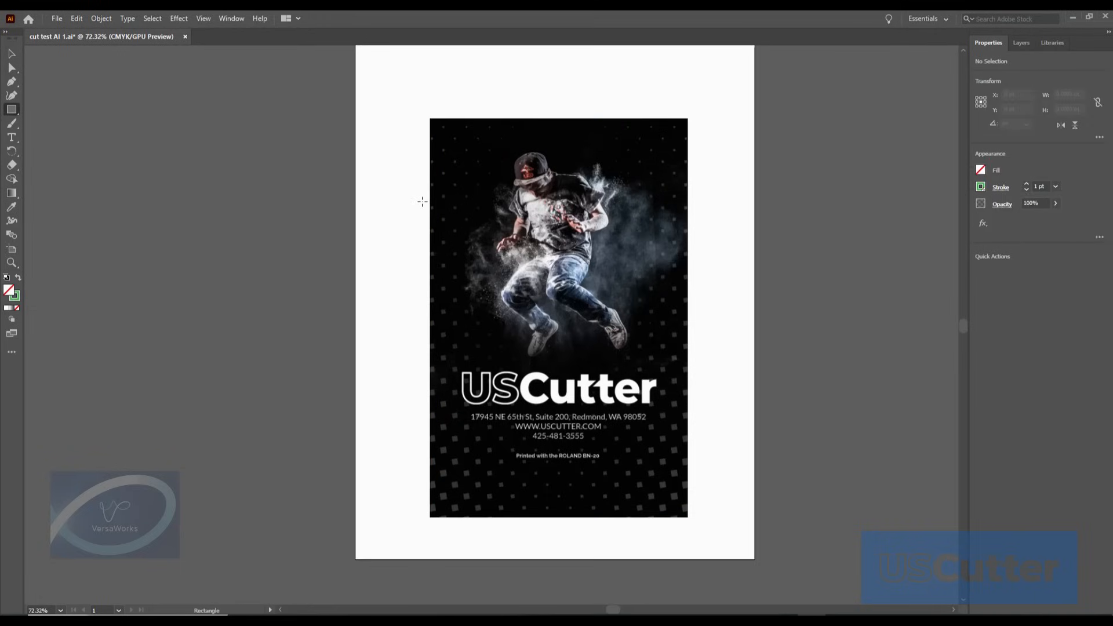
drag(444, 138, 639, 451)
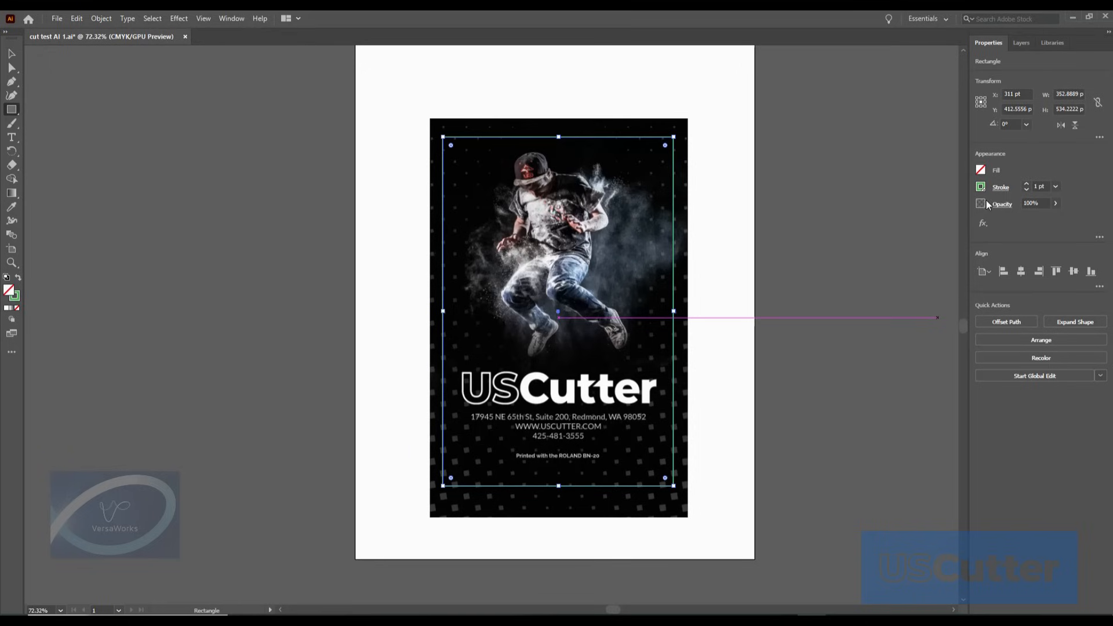
click(980, 187)
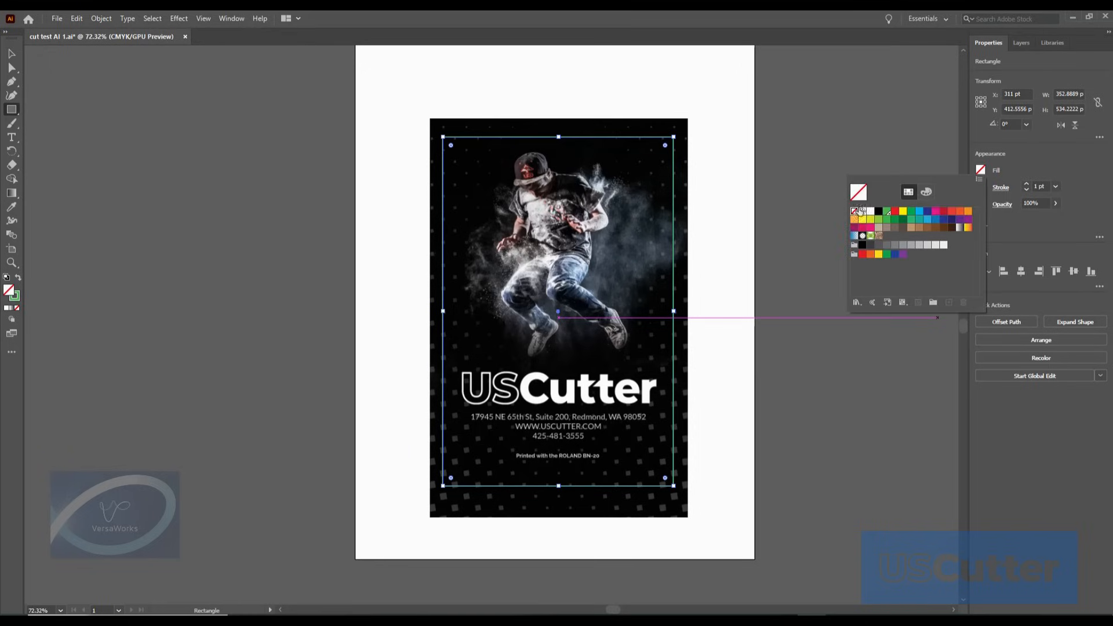
mouse_move(857, 213)
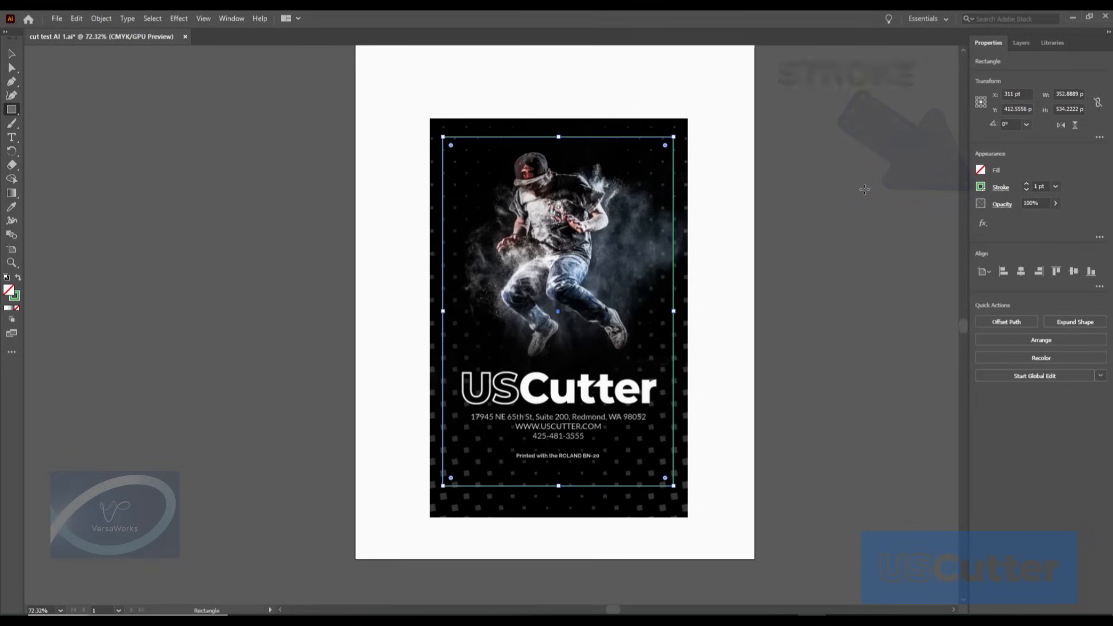
Step: Start a new swatch from the rectangle's stroke colour
click(980, 186)
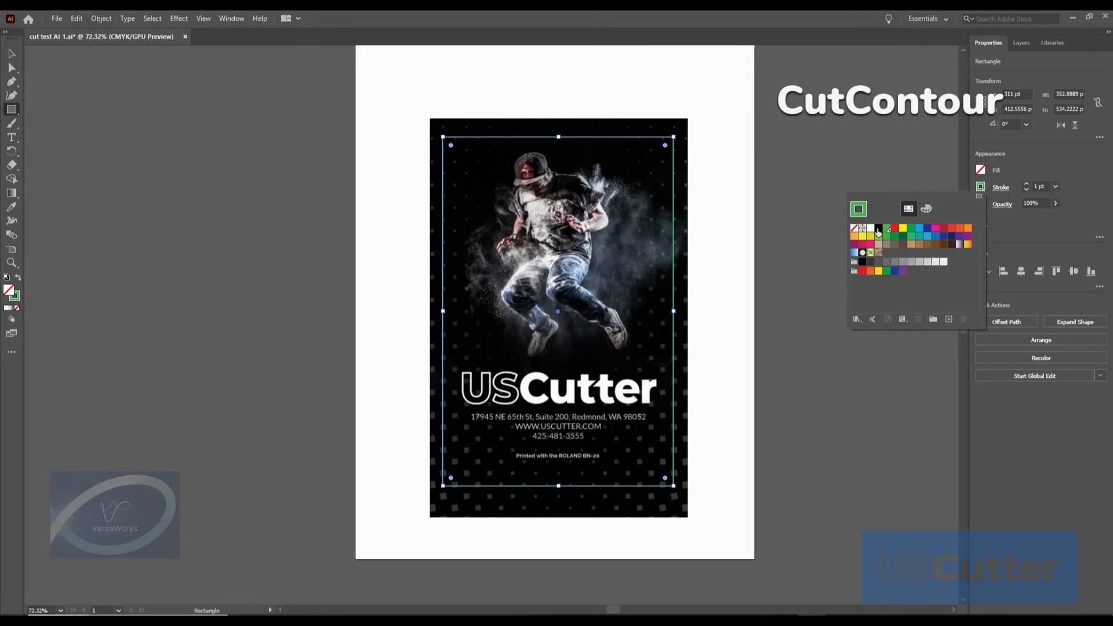
mouse_move(887, 233)
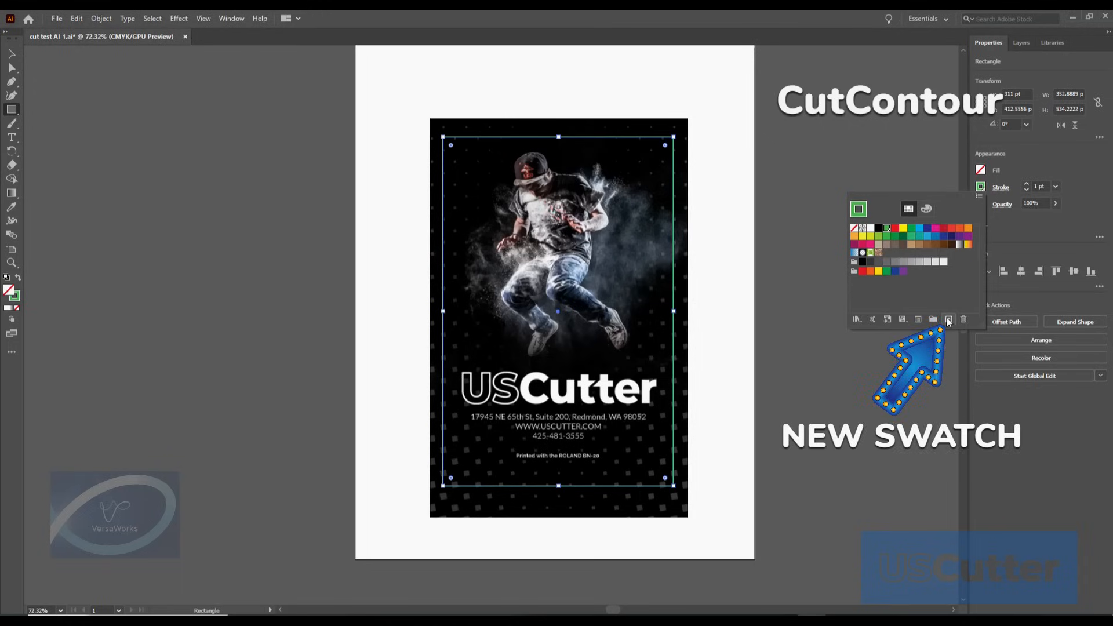
click(948, 320)
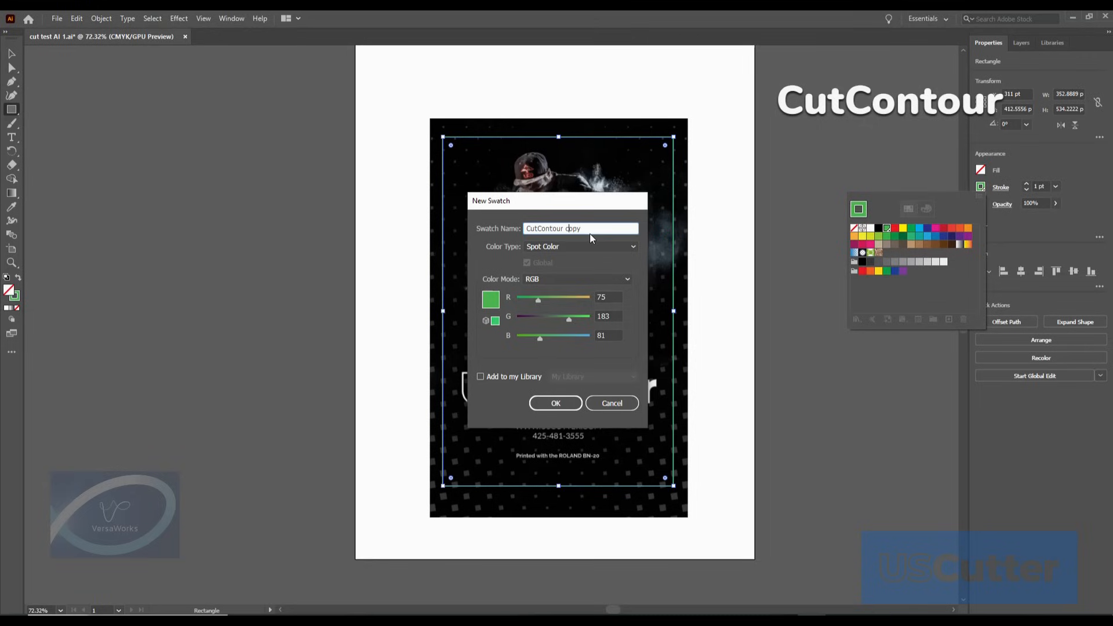
Step: Name the spot swatch CutContour, add it to the library and confirm it
double_click(571, 229)
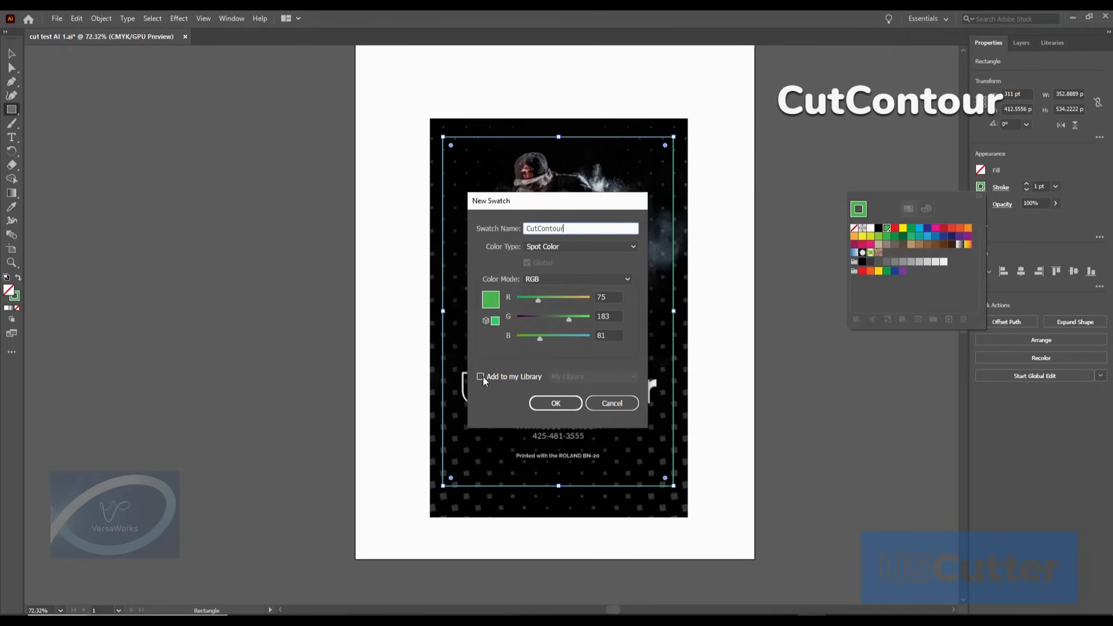
click(480, 376)
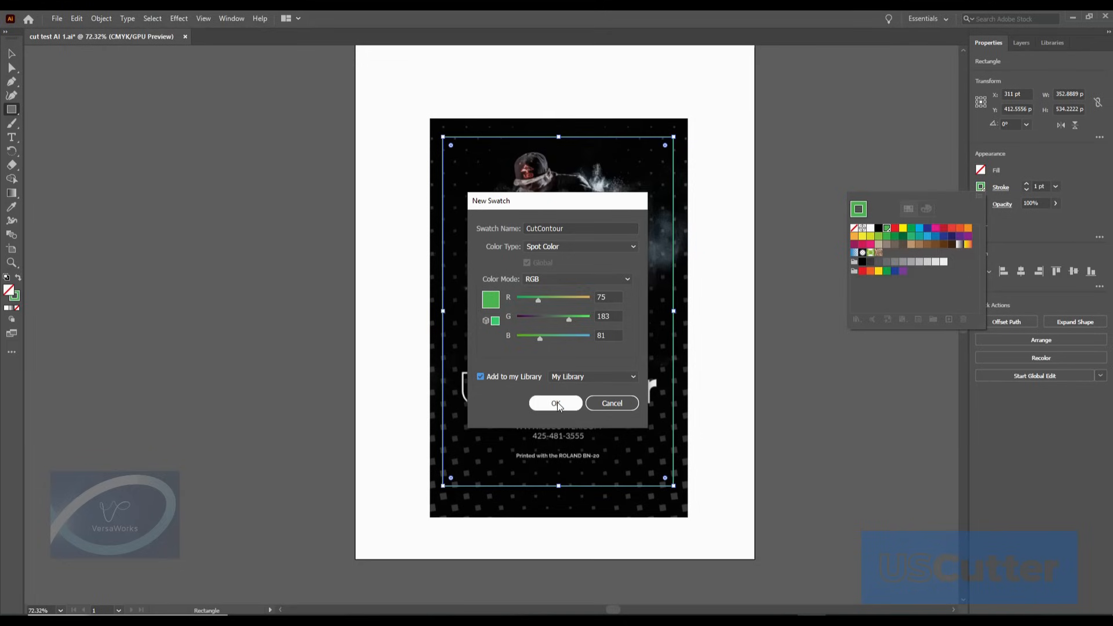
click(556, 403)
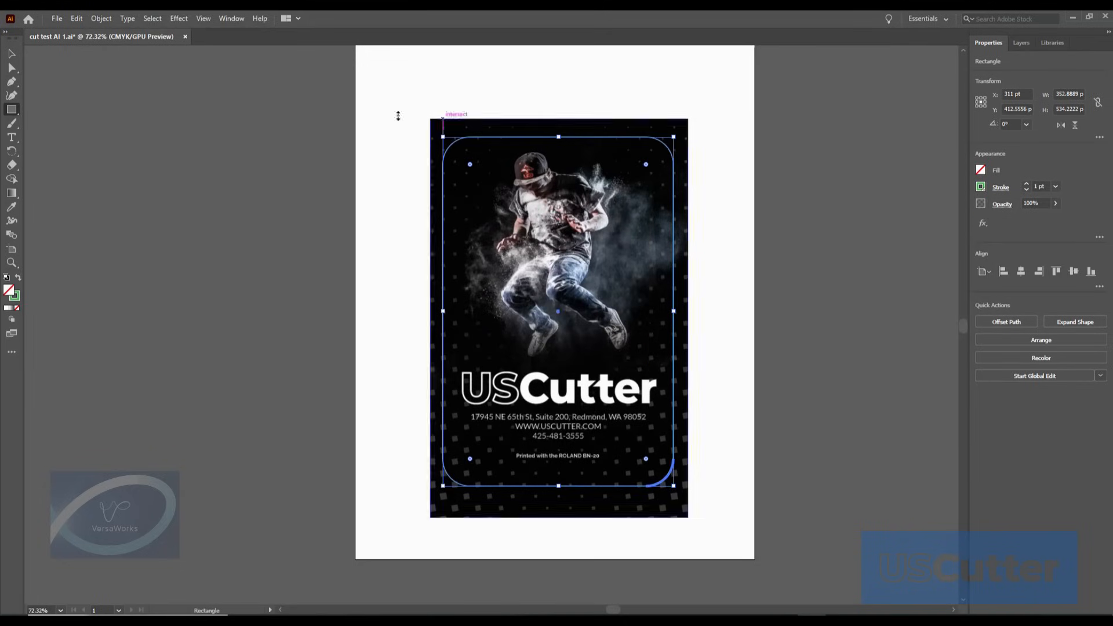
click(56, 19)
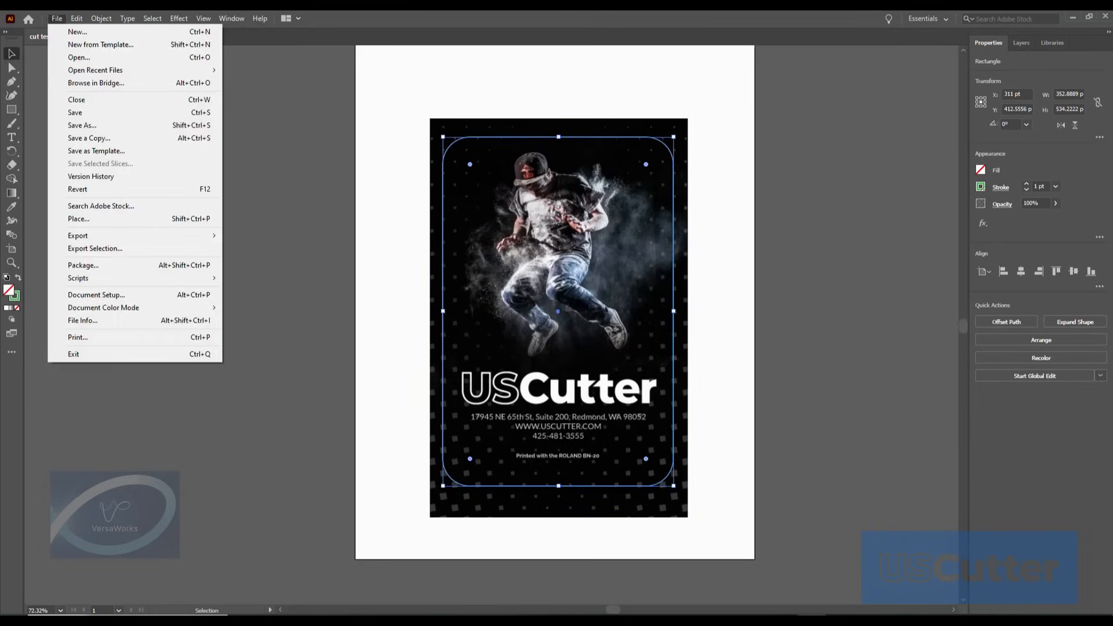
Step: Save the poster locally as Adobe PDF named cut test AI 1
click(81, 125)
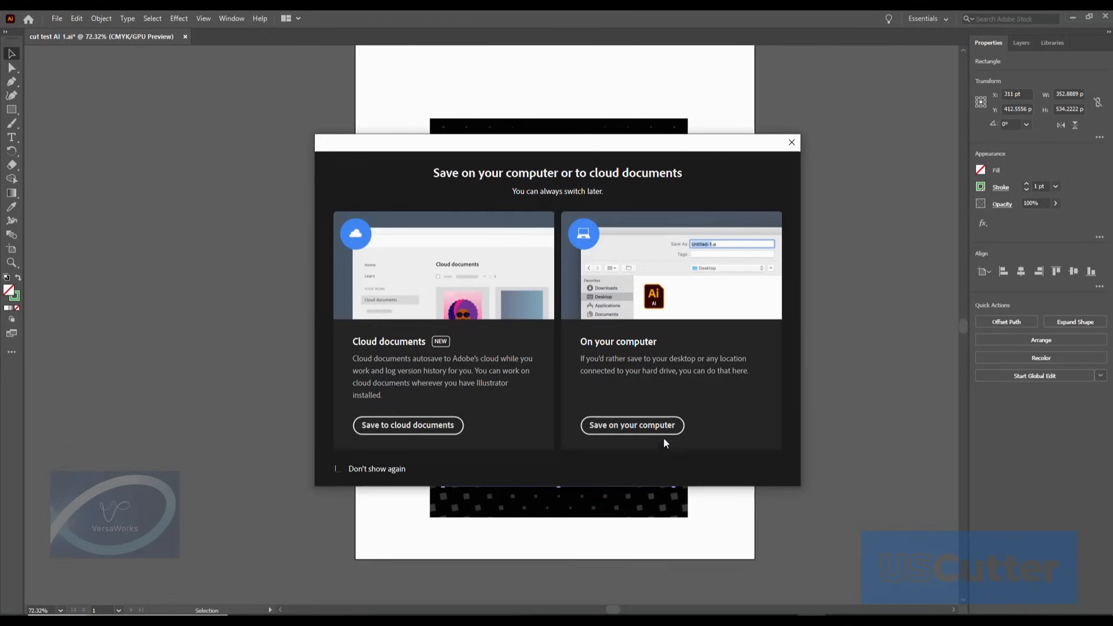
click(630, 424)
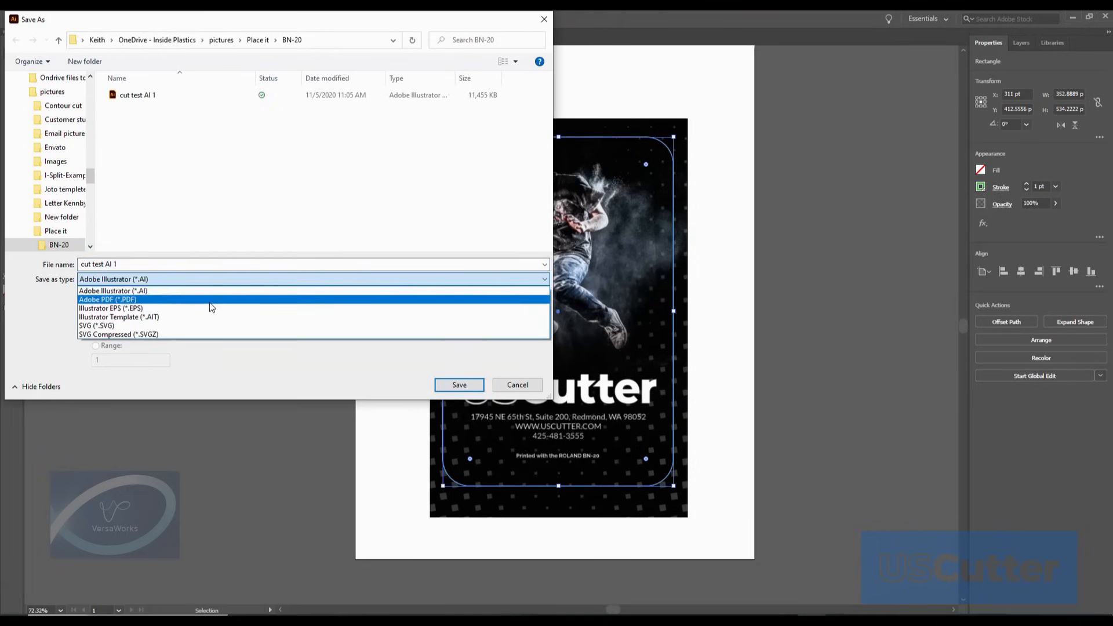
click(107, 300)
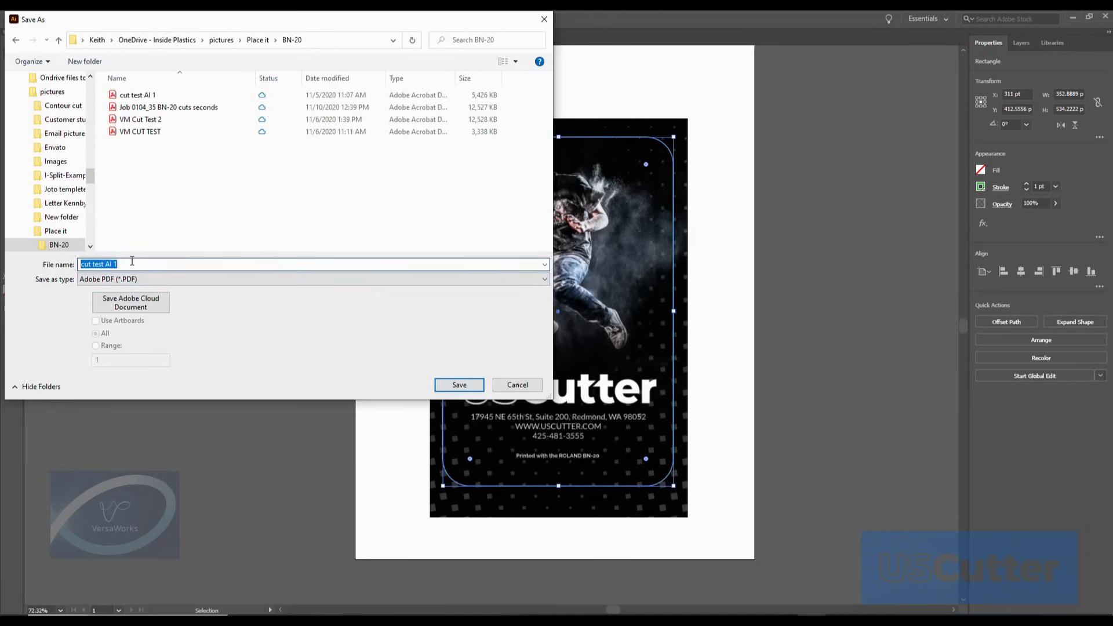
click(459, 384)
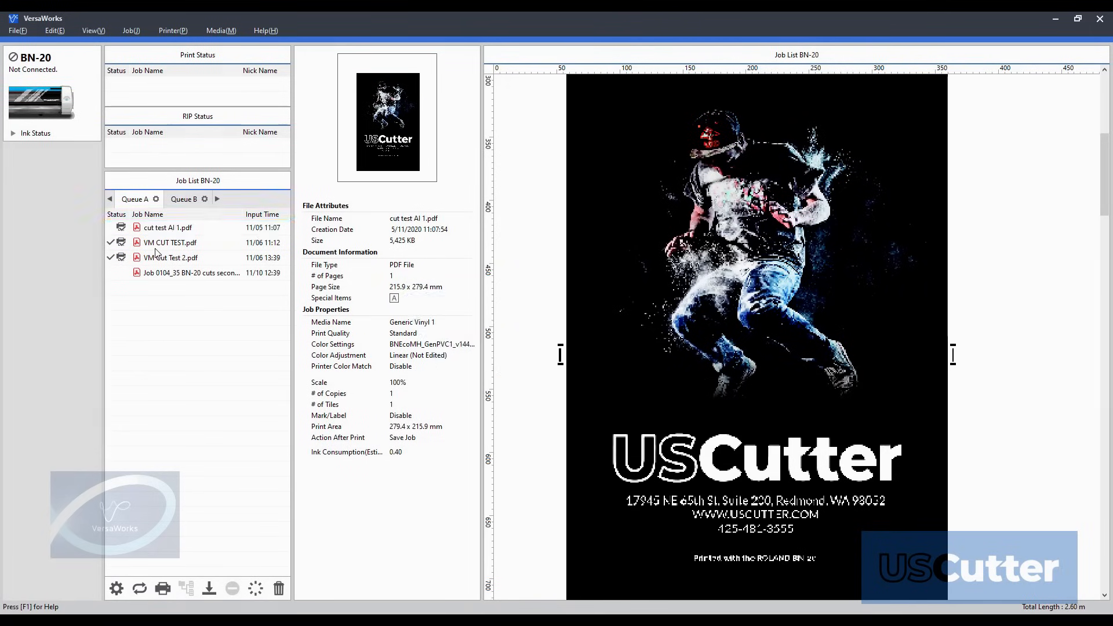
Step: Select the cut test AI 1.pdf job in VersaWorks Queue A
click(171, 257)
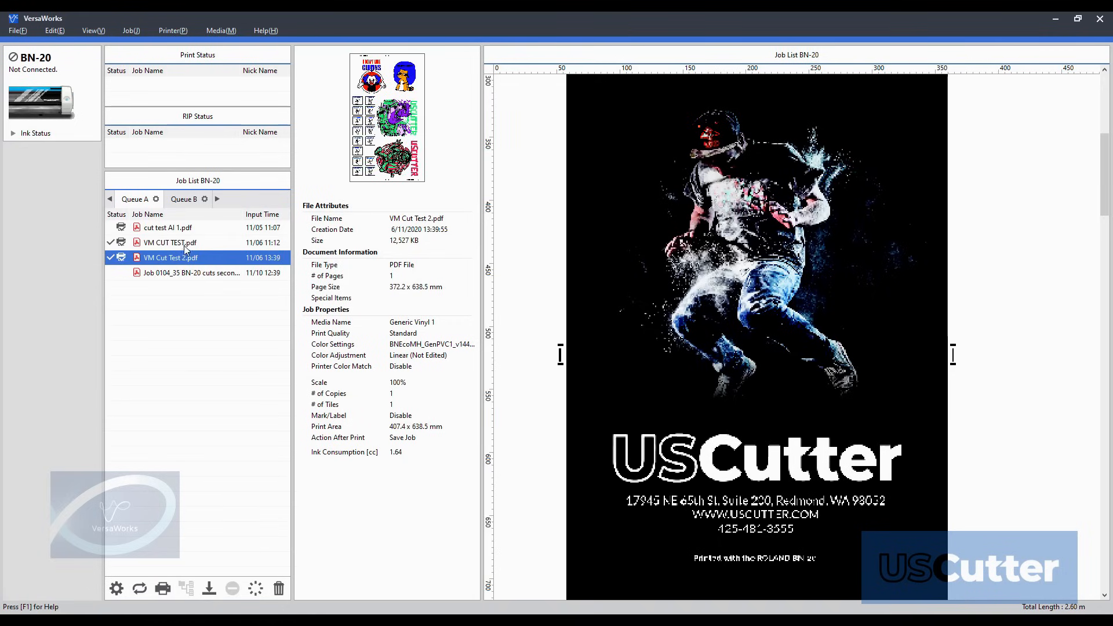
click(167, 227)
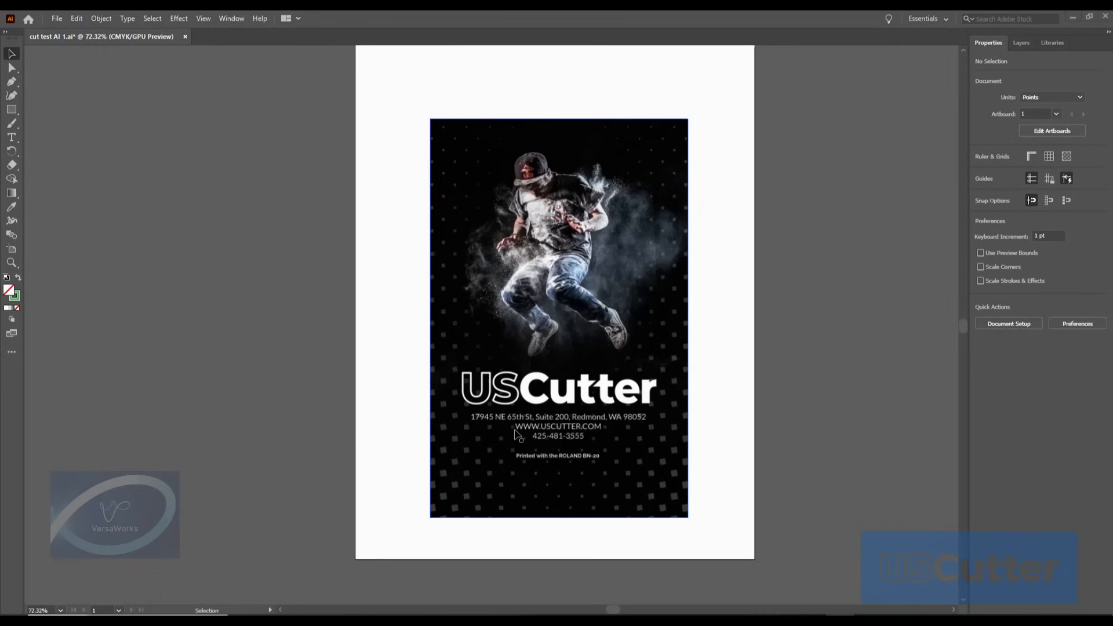
mouse_move(478, 207)
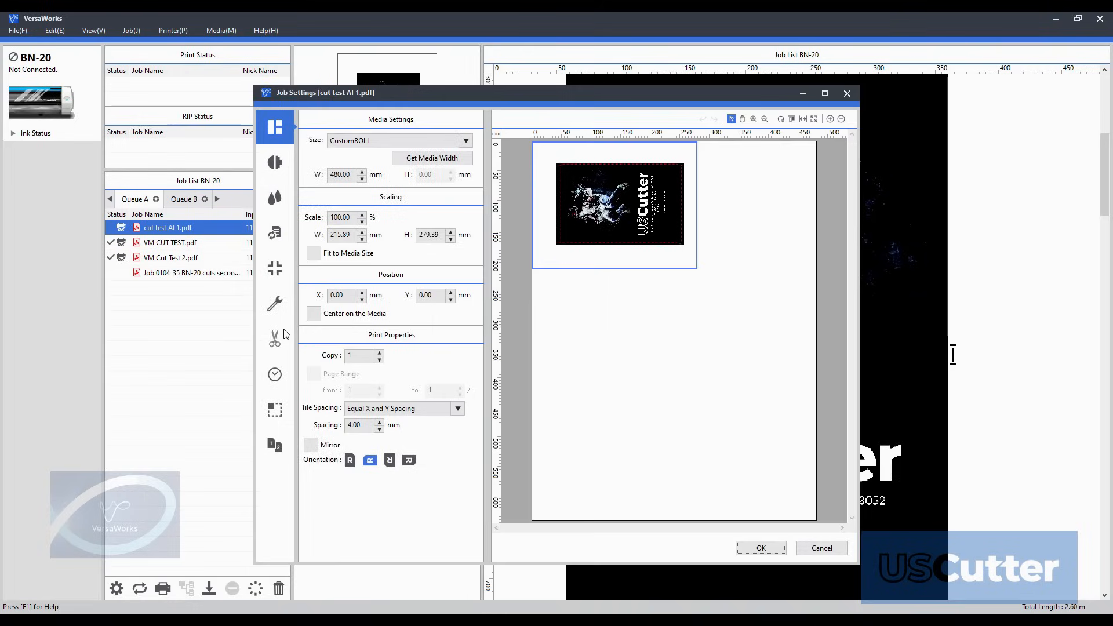
Step: Review the job's cutting operation mode, trying Print Only and another mode
click(273, 339)
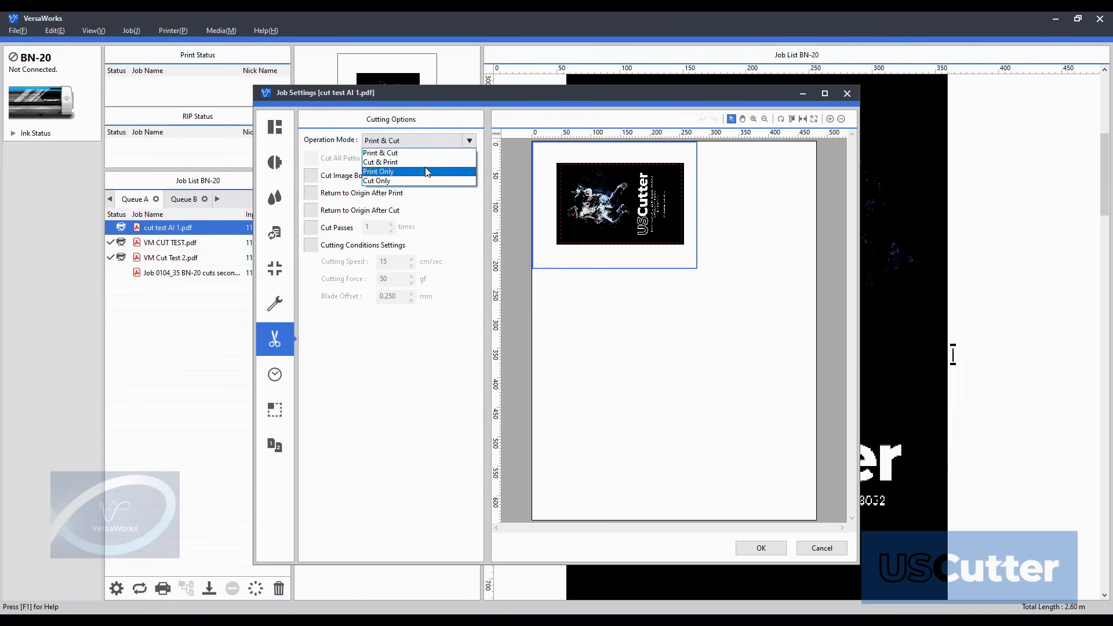
click(378, 172)
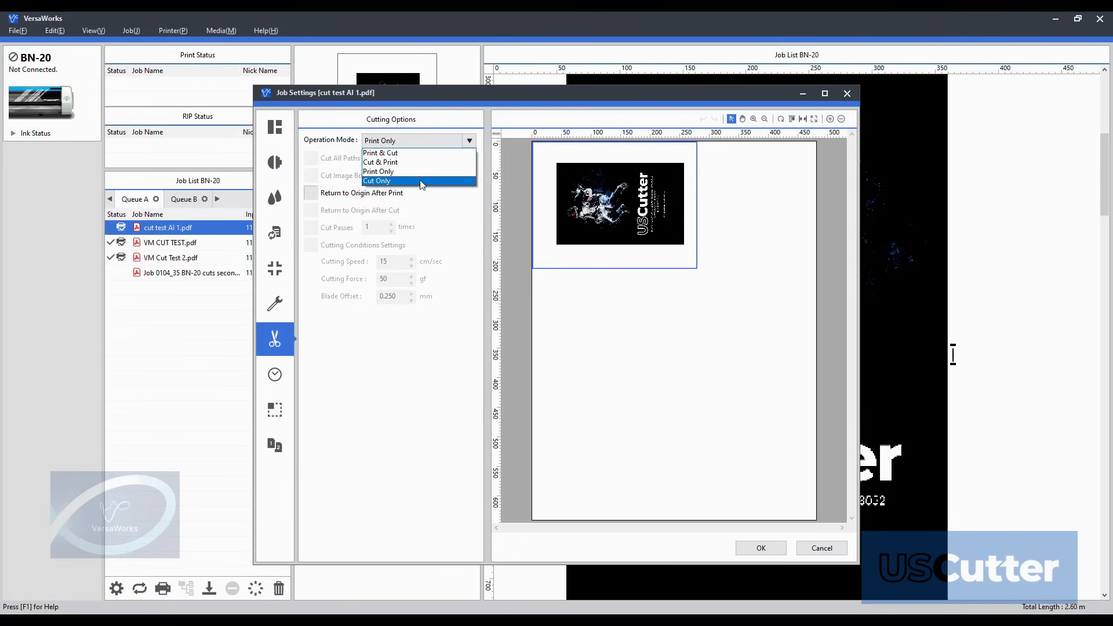
click(377, 181)
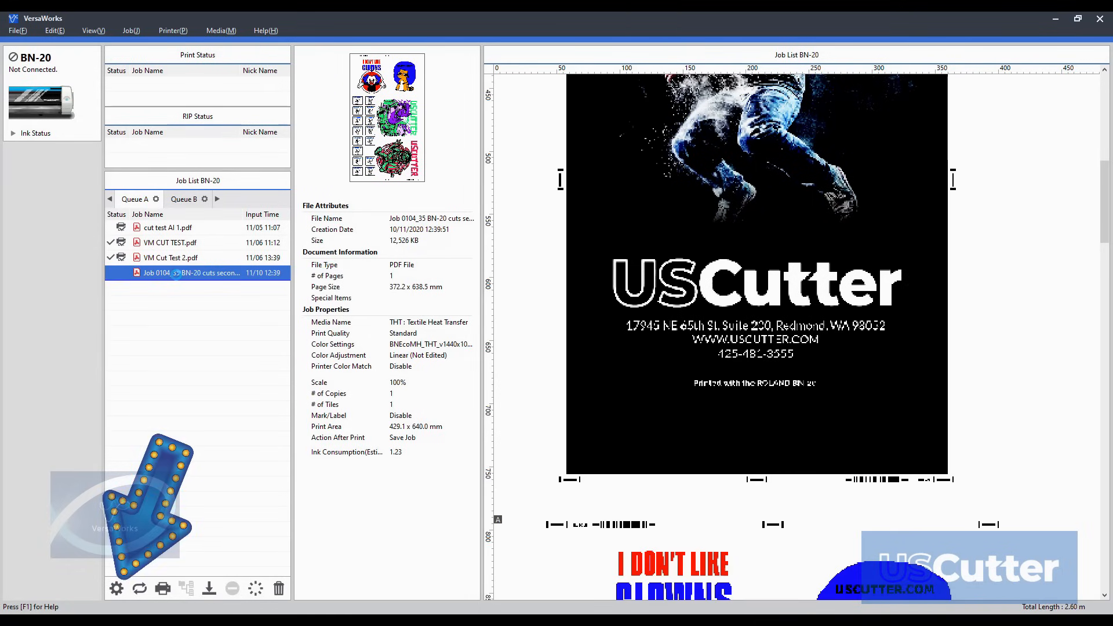
Step: Bring up the BN-20 cuts job's settings and its Quality Settings page
double_click(191, 273)
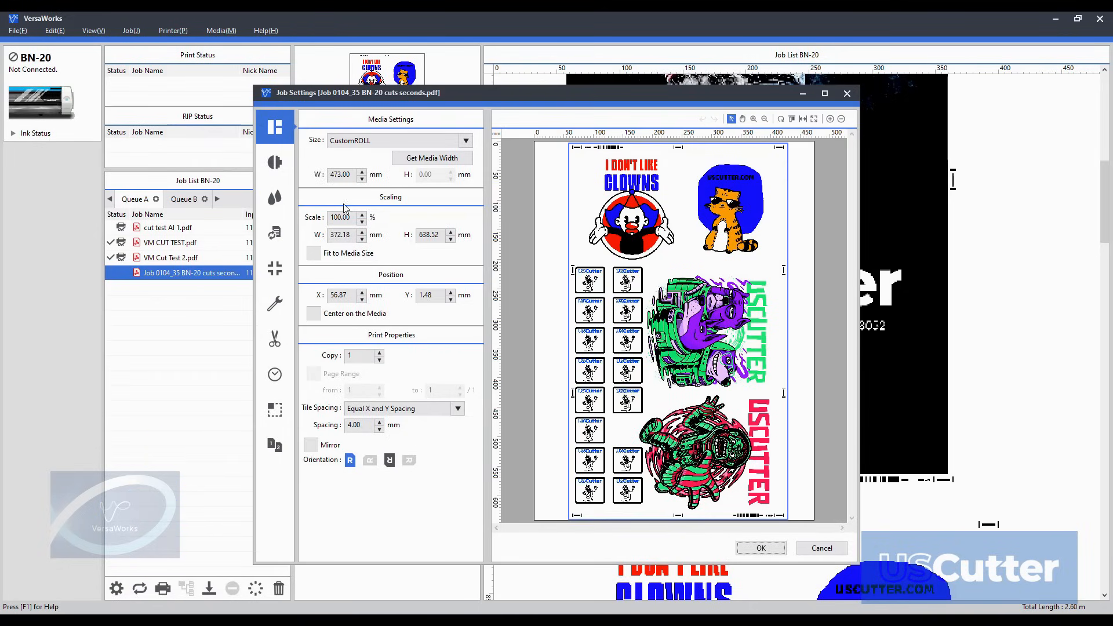
click(431, 158)
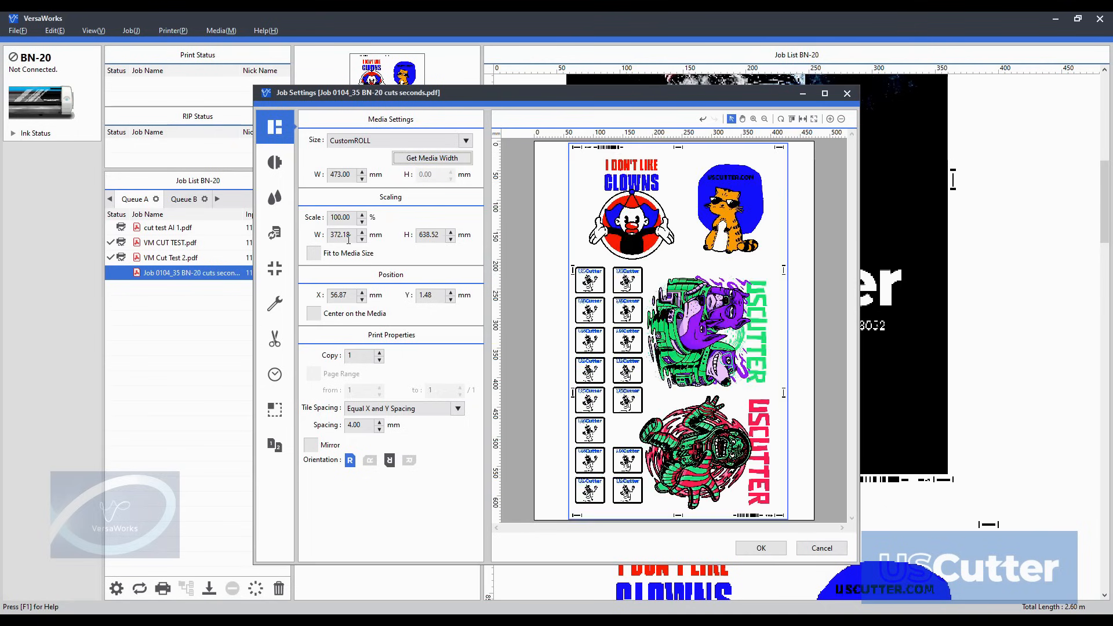
click(275, 163)
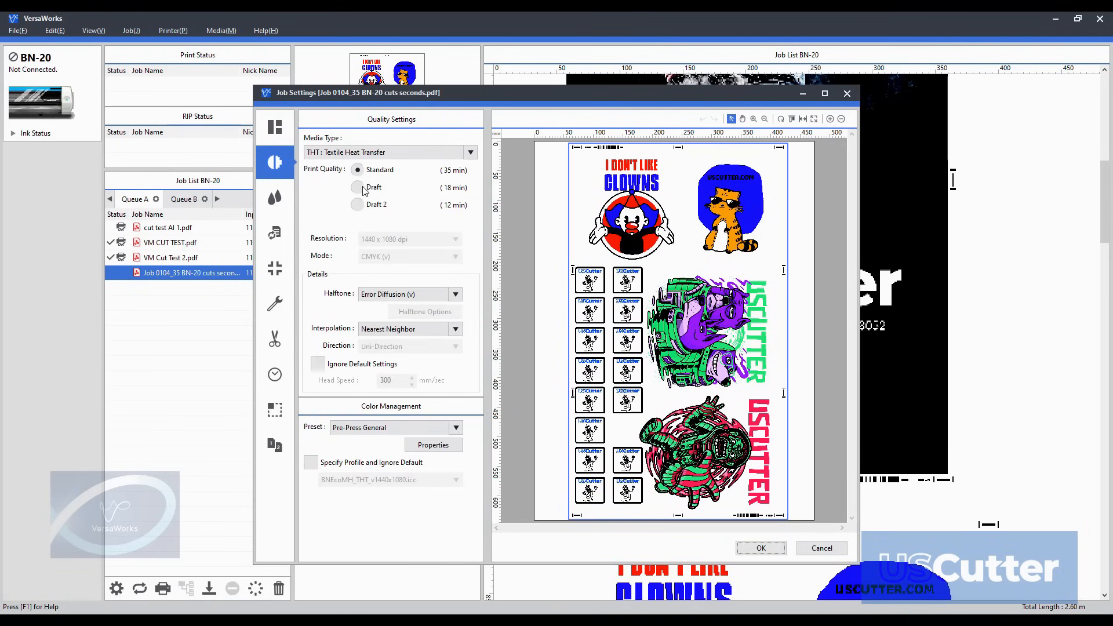
Step: Keep Textile Heat Transfer media, then review colour levels, marks and the Print & Cut cutting options
click(469, 152)
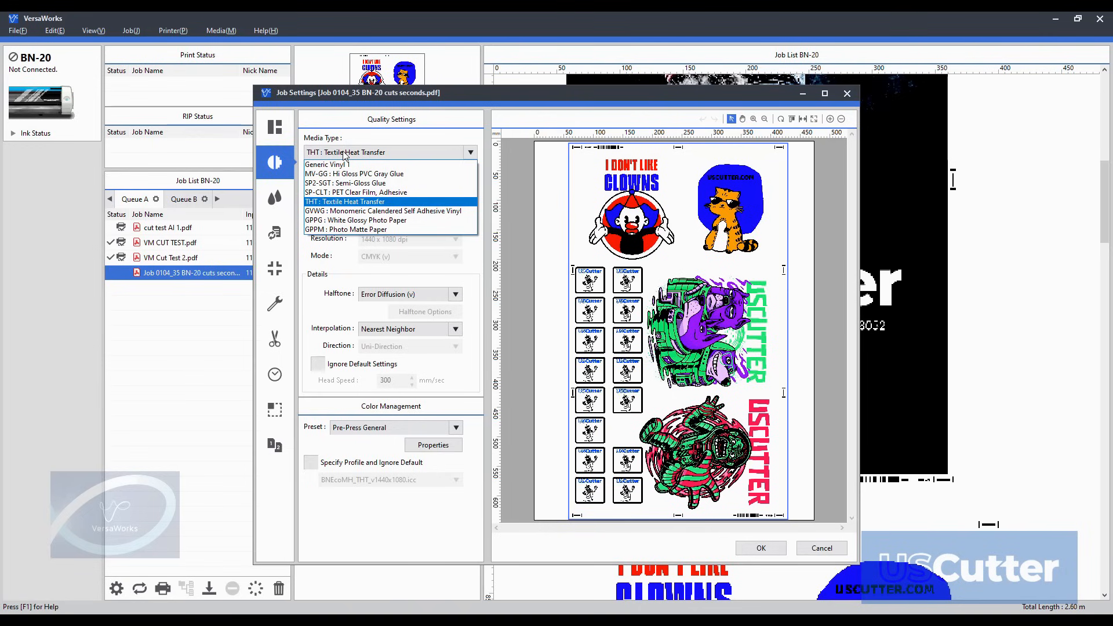
click(344, 202)
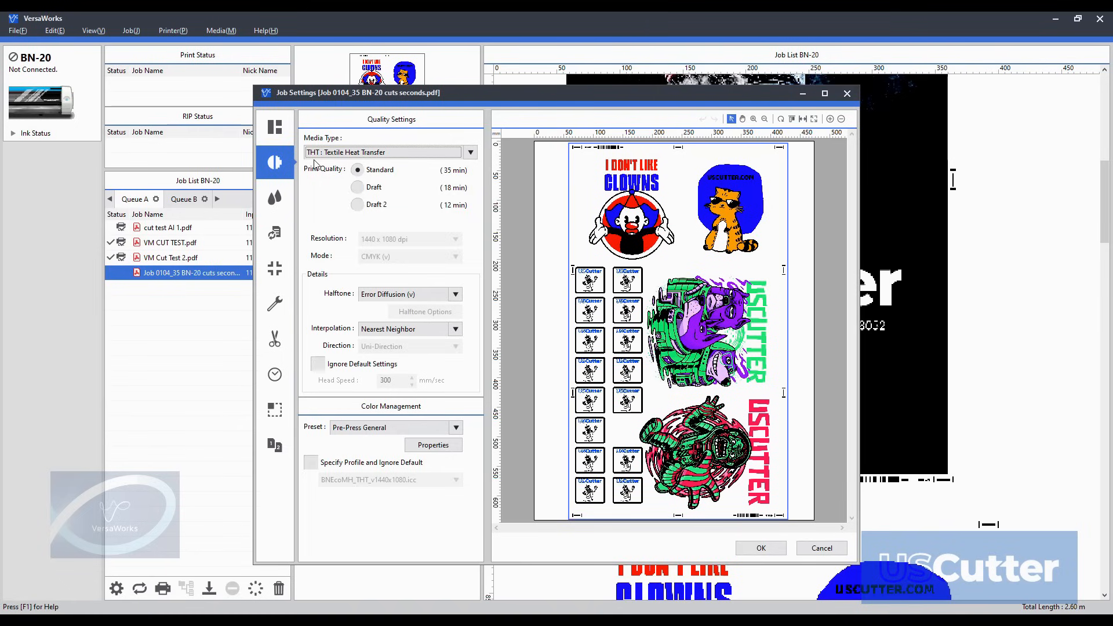
click(275, 197)
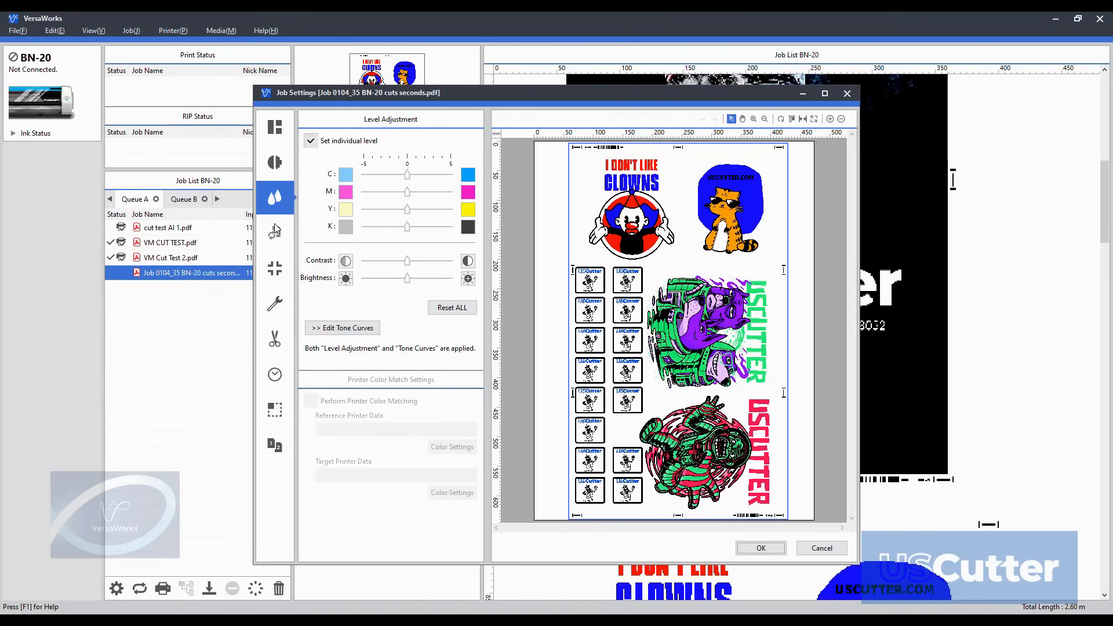
click(275, 268)
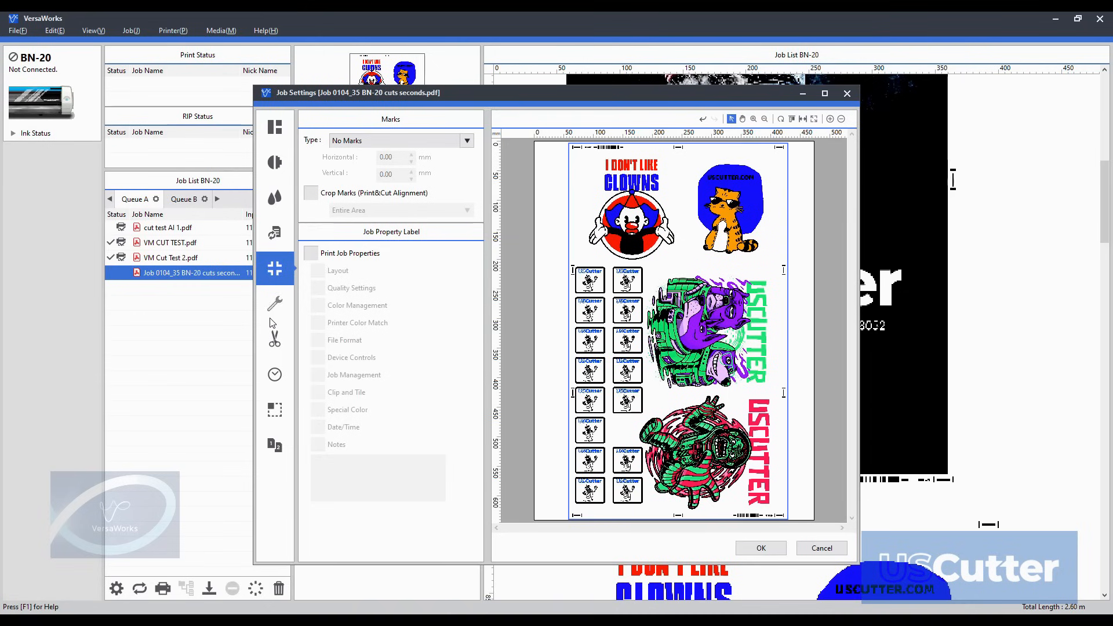
click(275, 339)
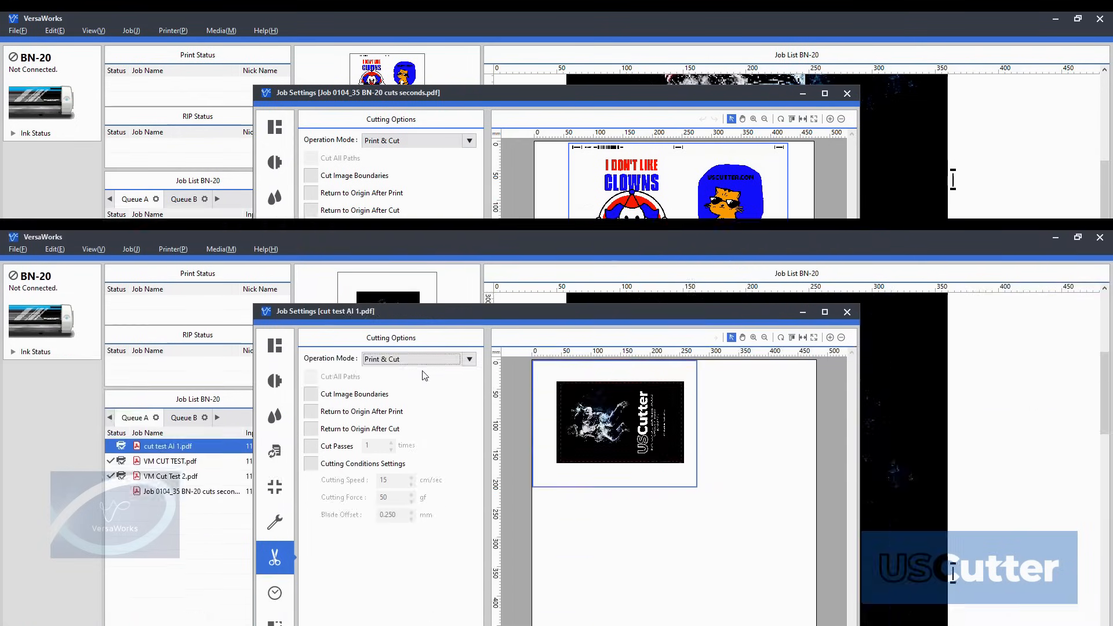
Step: Try the cut test job's Print Only, Cut Only and Cut & Print operation modes
click(417, 140)
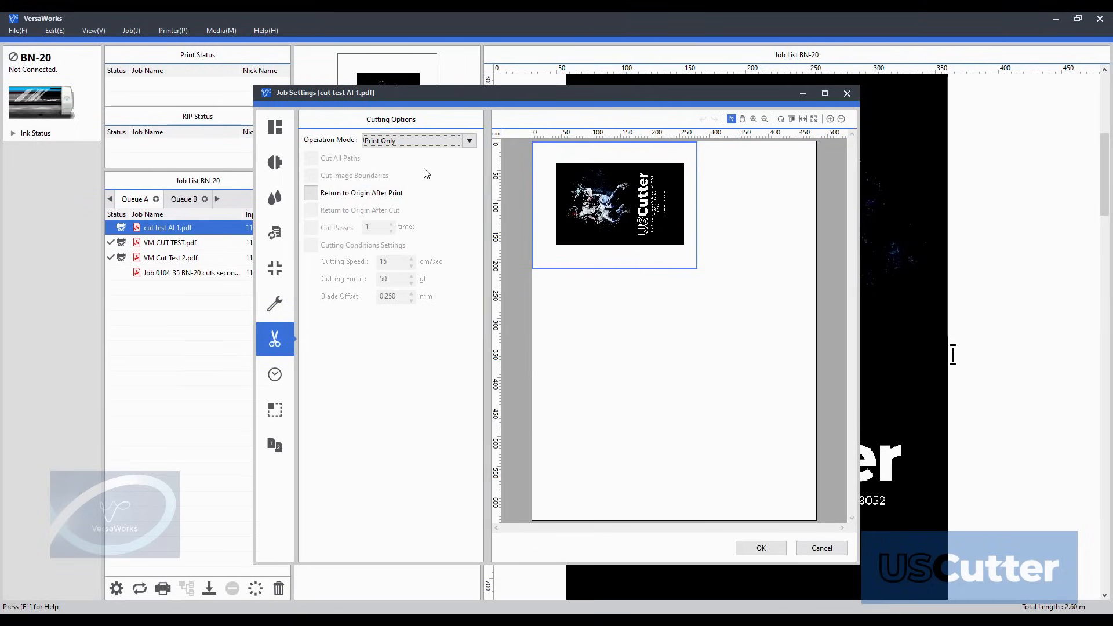
click(413, 140)
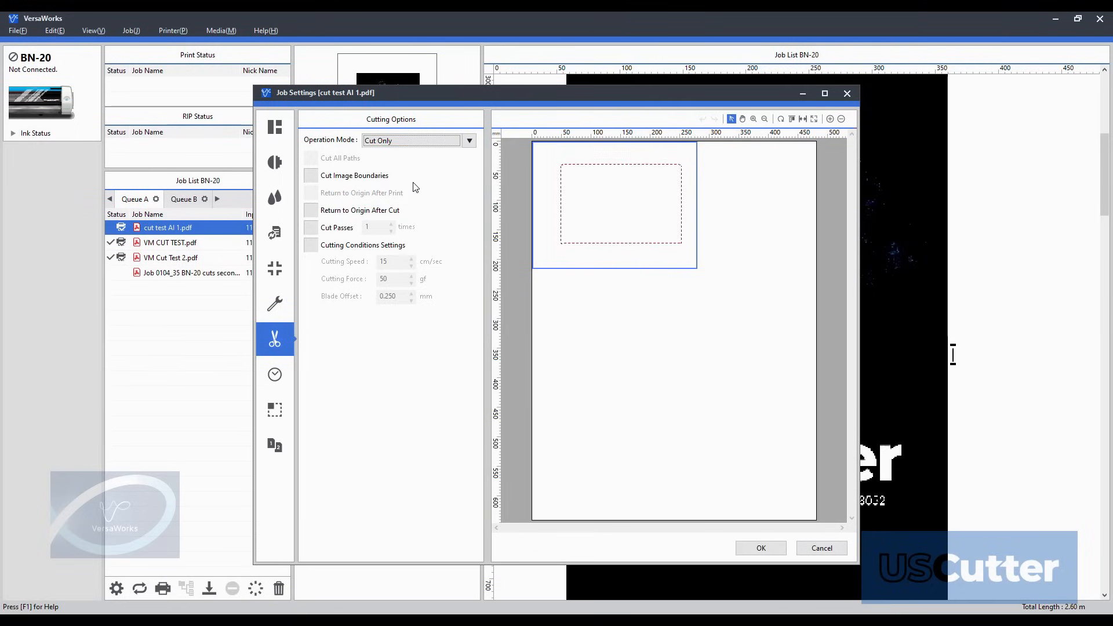
click(412, 140)
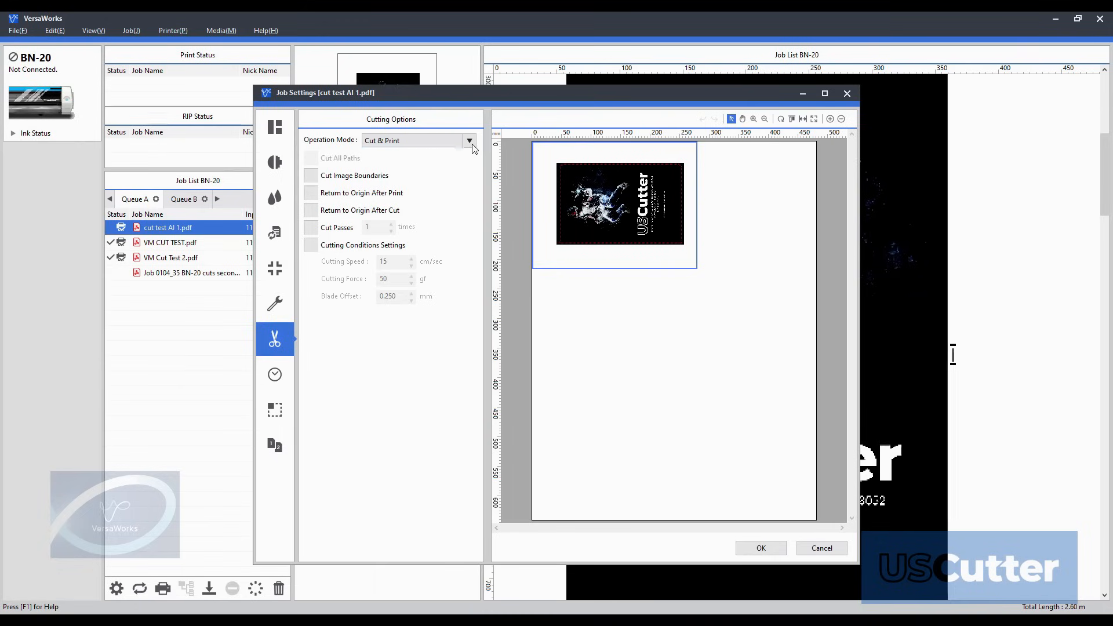
click(381, 140)
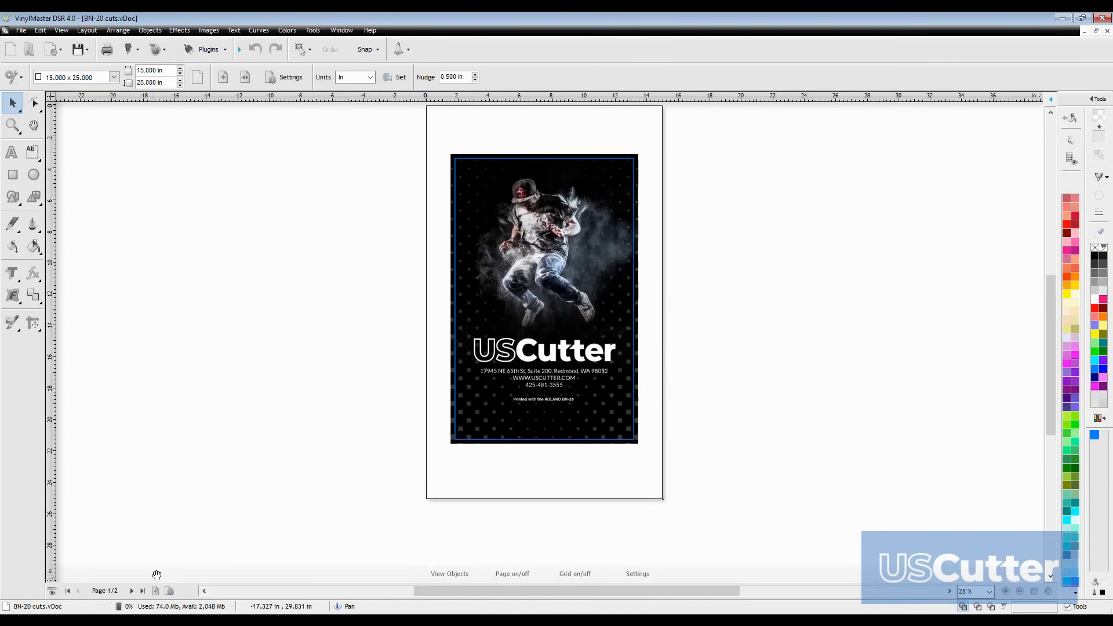
Step: Go to page 2/2, the sticker sheet with clown, raccoon and USCutter designs
click(140, 590)
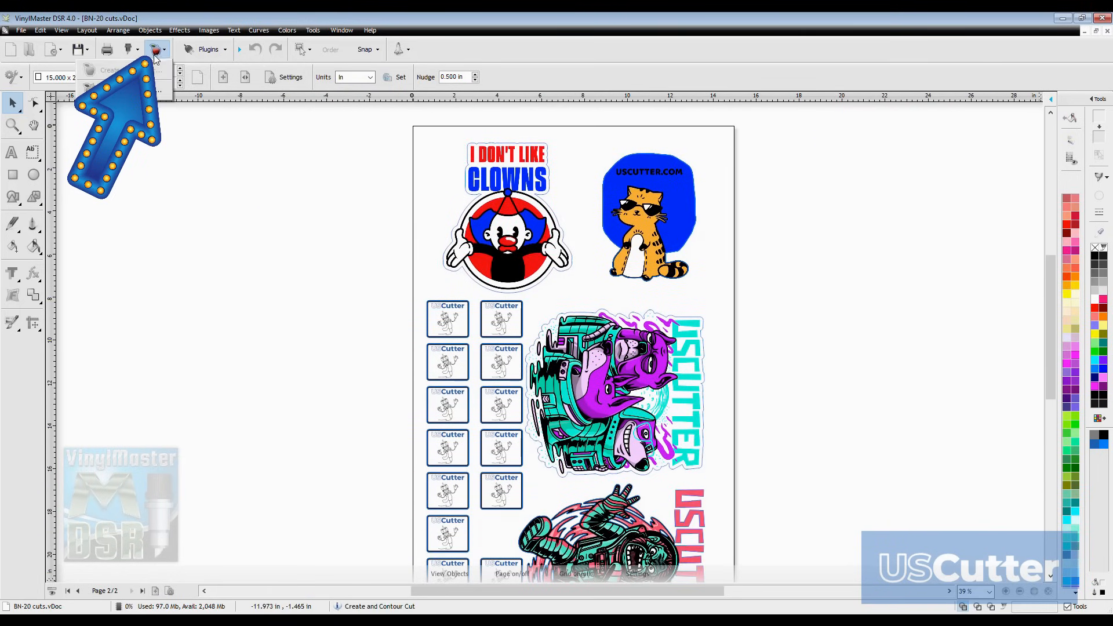
Step: Save the barcode-marked sticker sheet as a PDF through the Contour Cutting Wizard
click(154, 49)
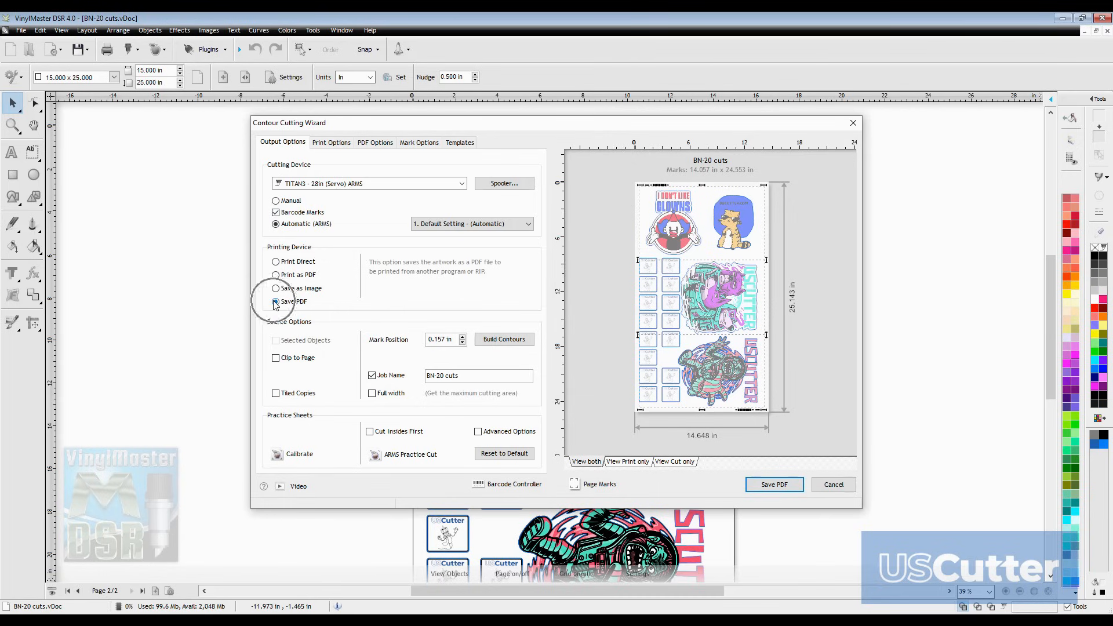
click(276, 302)
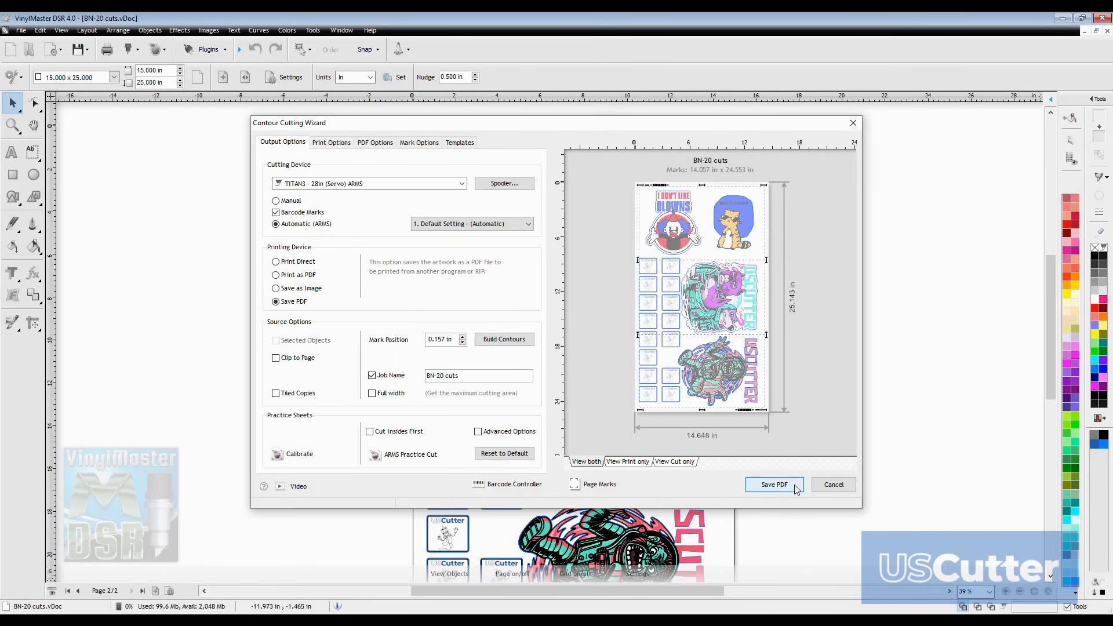
click(774, 484)
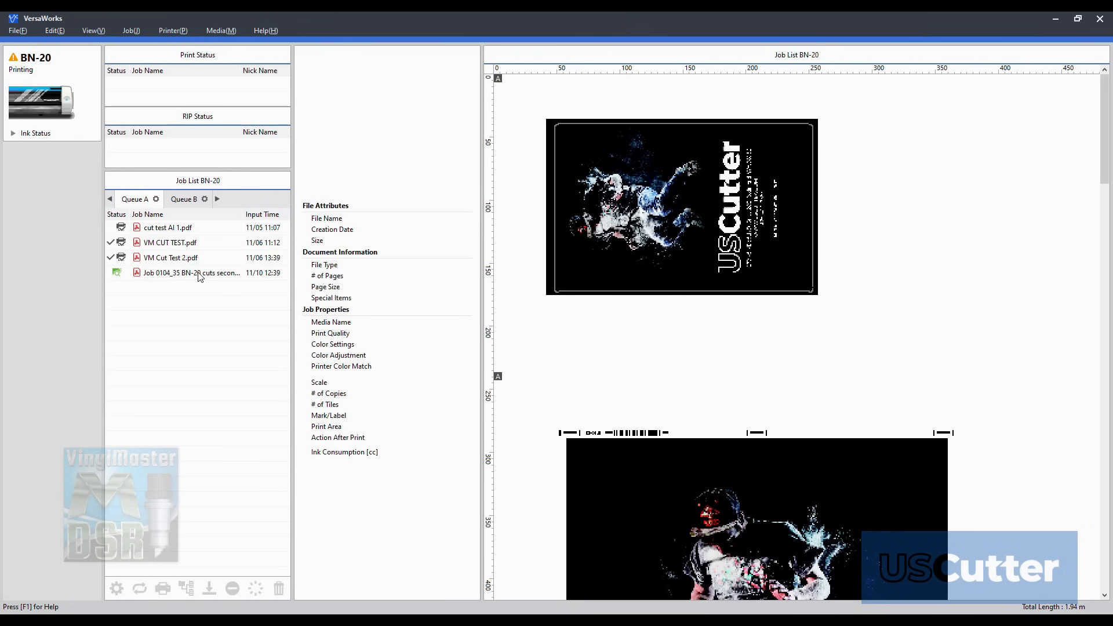
Step: View the BN-20 cuts job's properties and scroll its preview
click(191, 272)
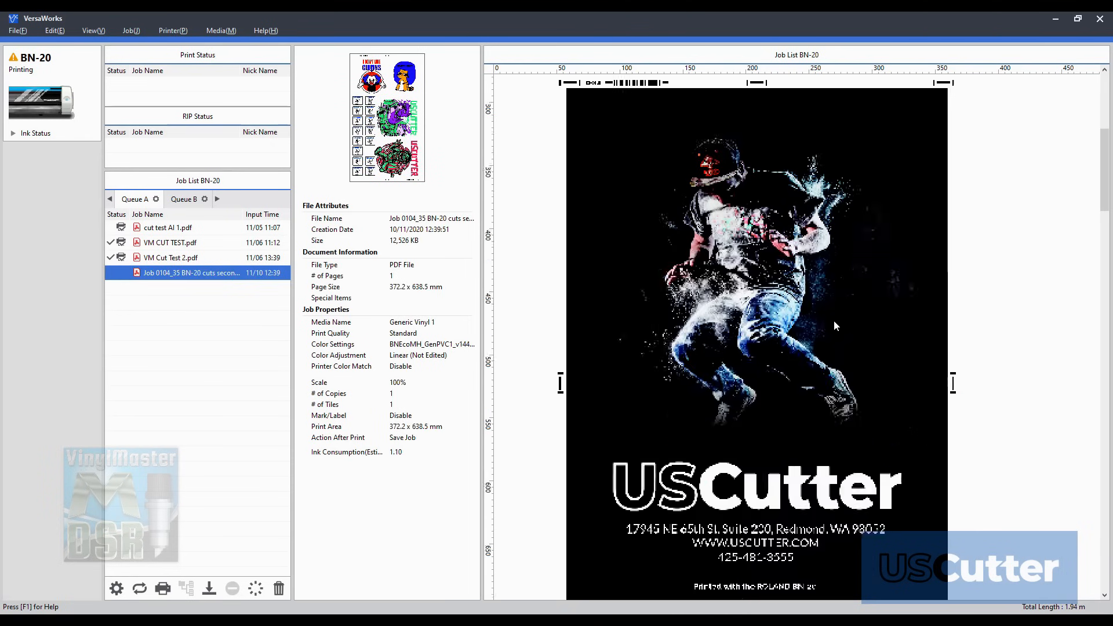
scroll(down, 3)
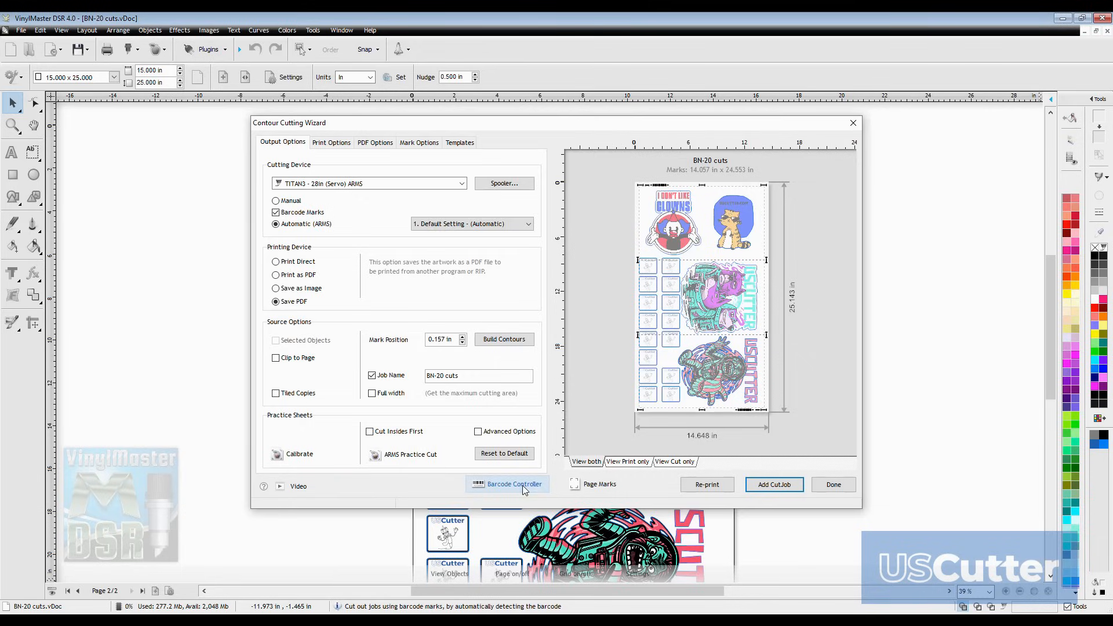
Step: Load job 10375 by ID into the Automark barcode cutting module and start cutting
click(514, 484)
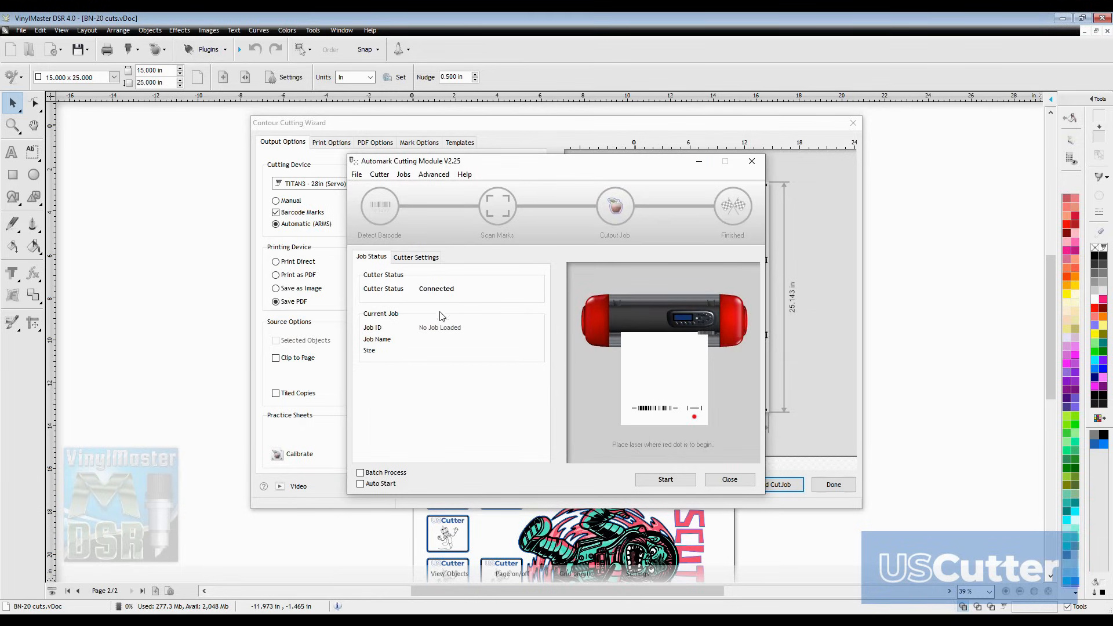
click(422, 187)
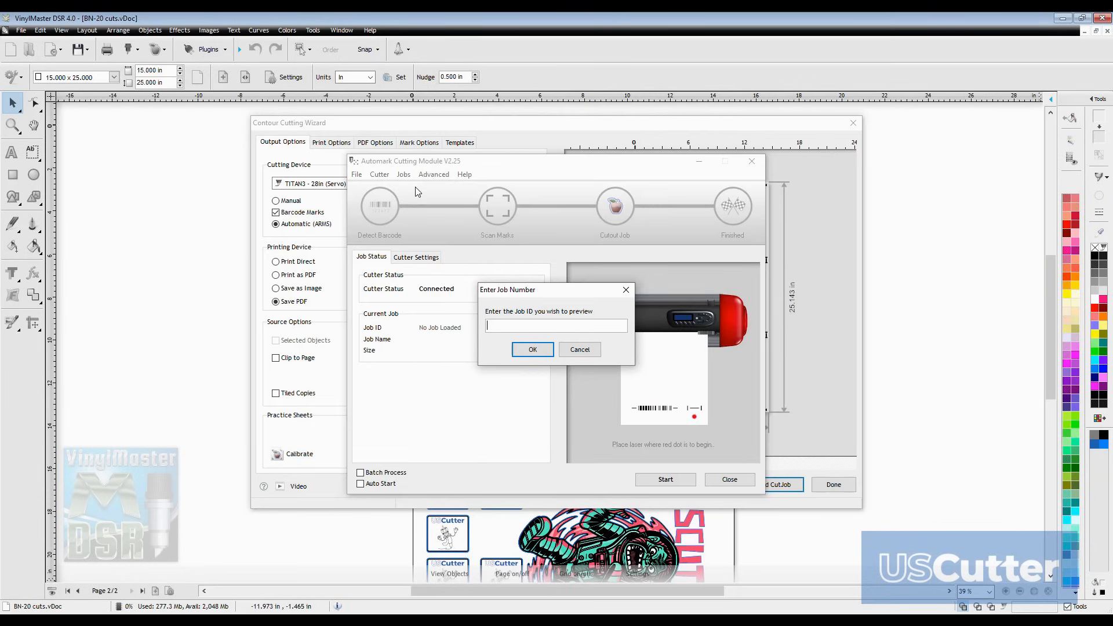
text(010375)
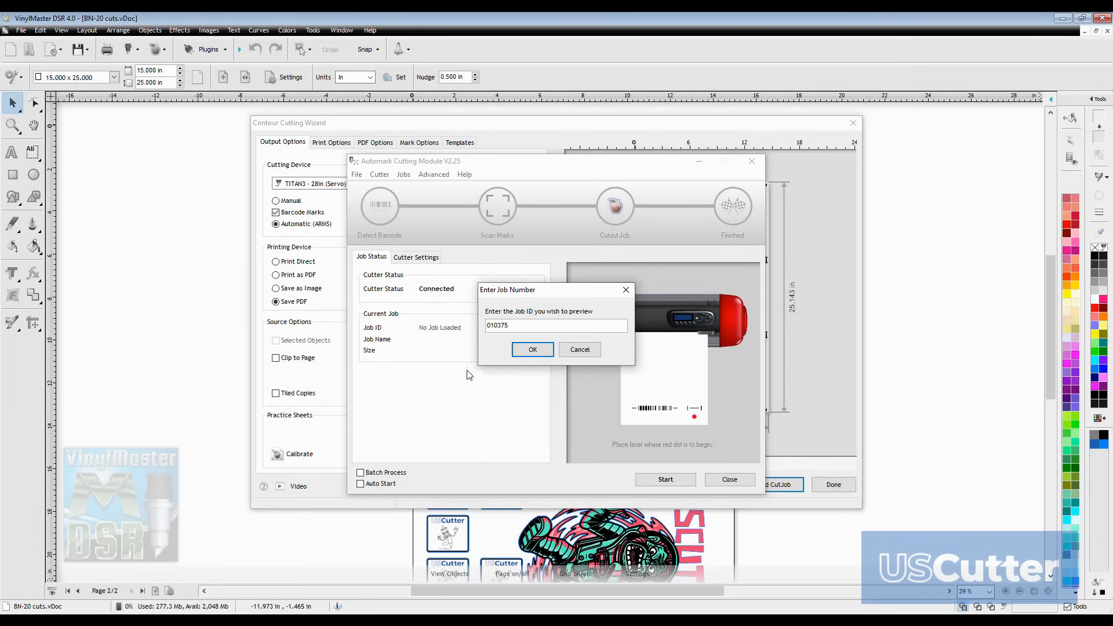
click(532, 348)
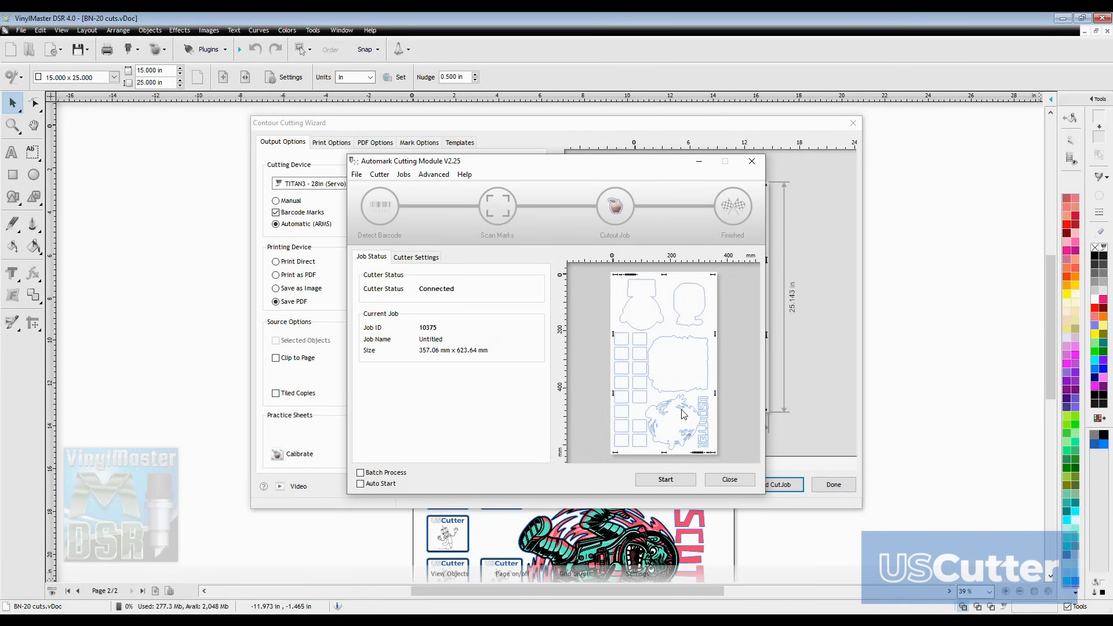
click(664, 478)
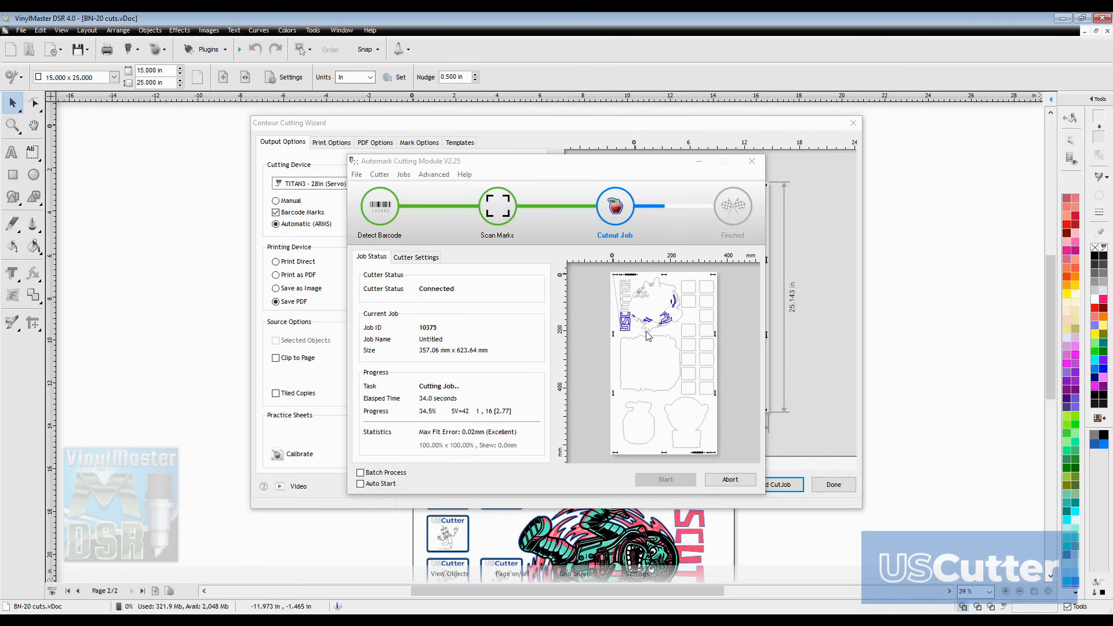
mouse_move(636, 321)
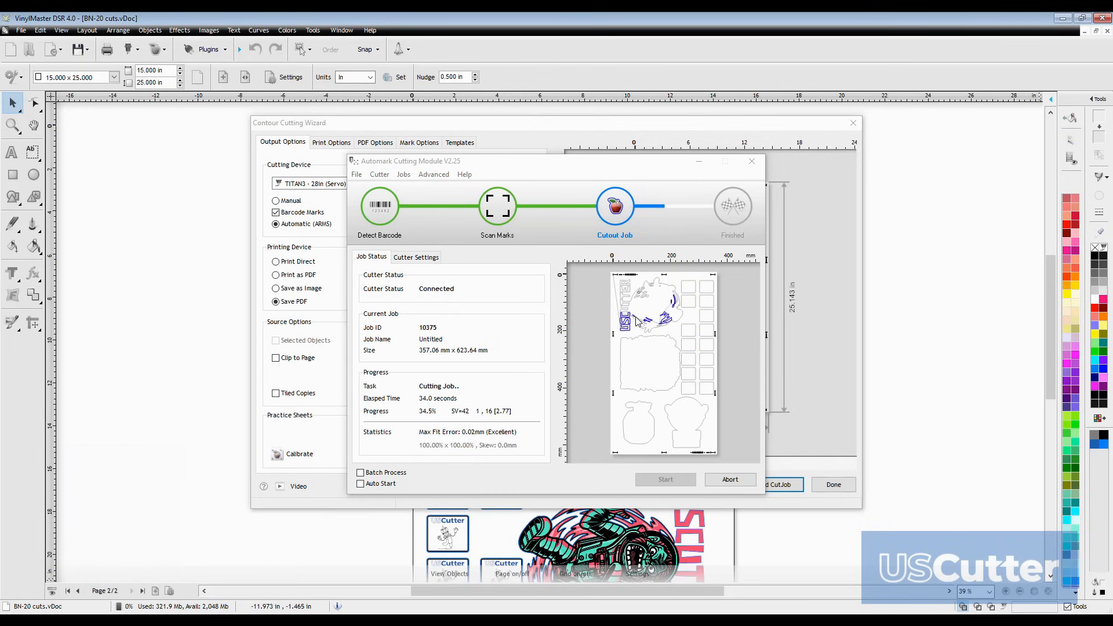